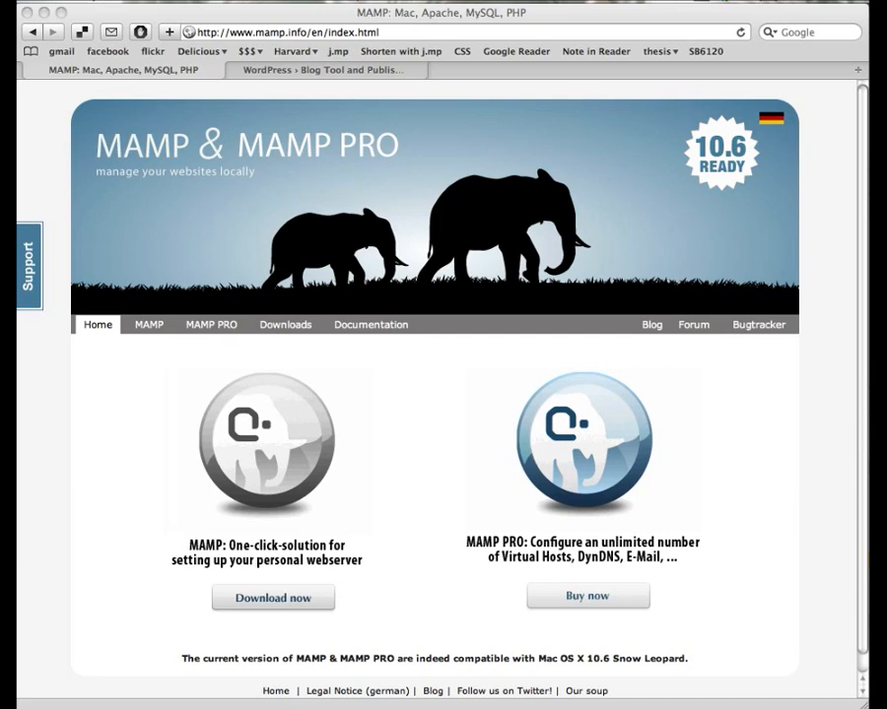
pyautogui.moveTo(430, 429)
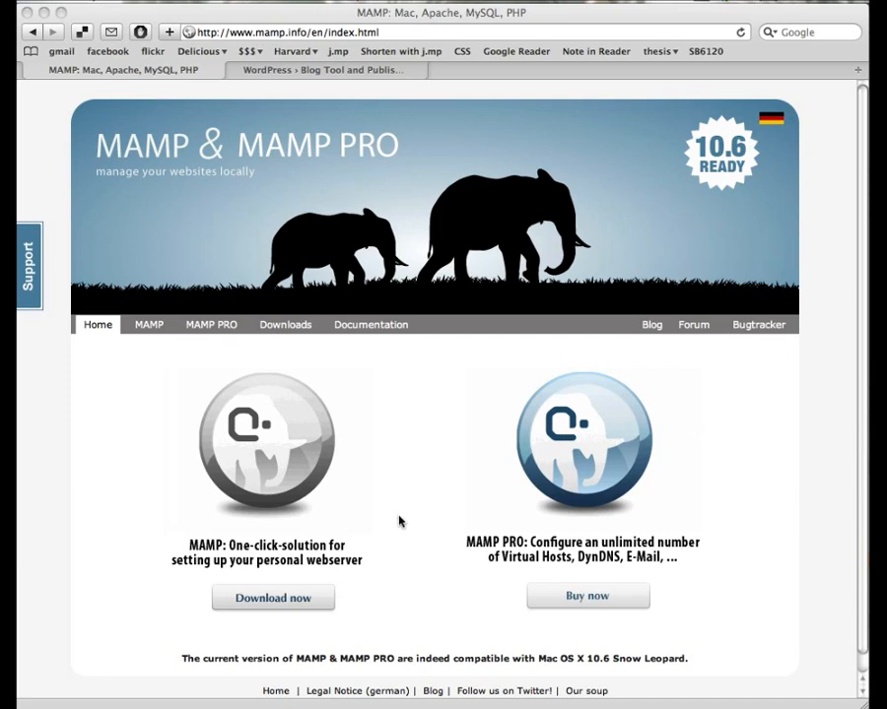
pyautogui.moveTo(182, 398)
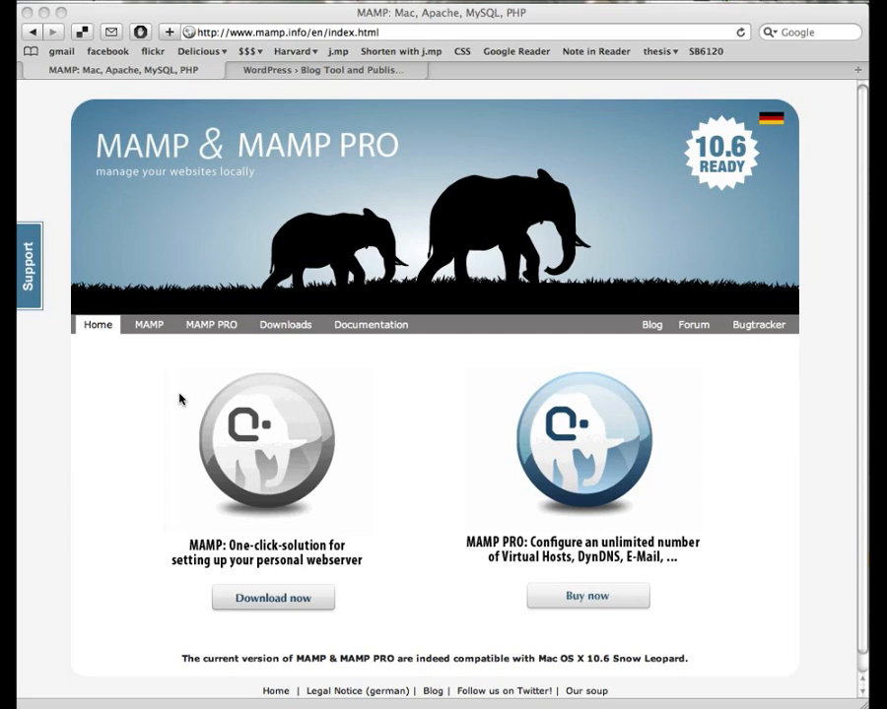
pyautogui.moveTo(303, 413)
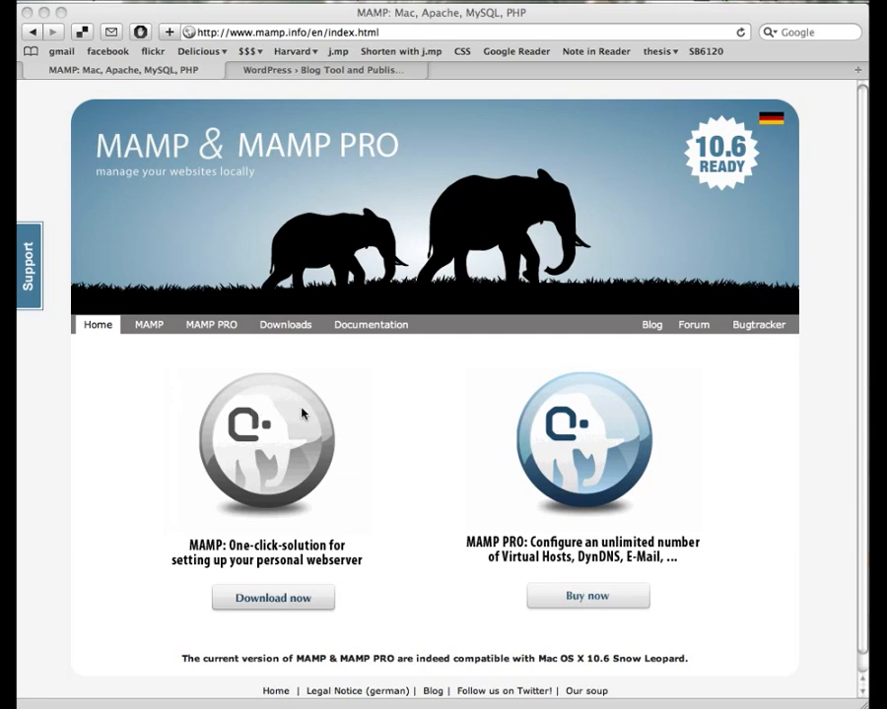
pyautogui.moveTo(315, 584)
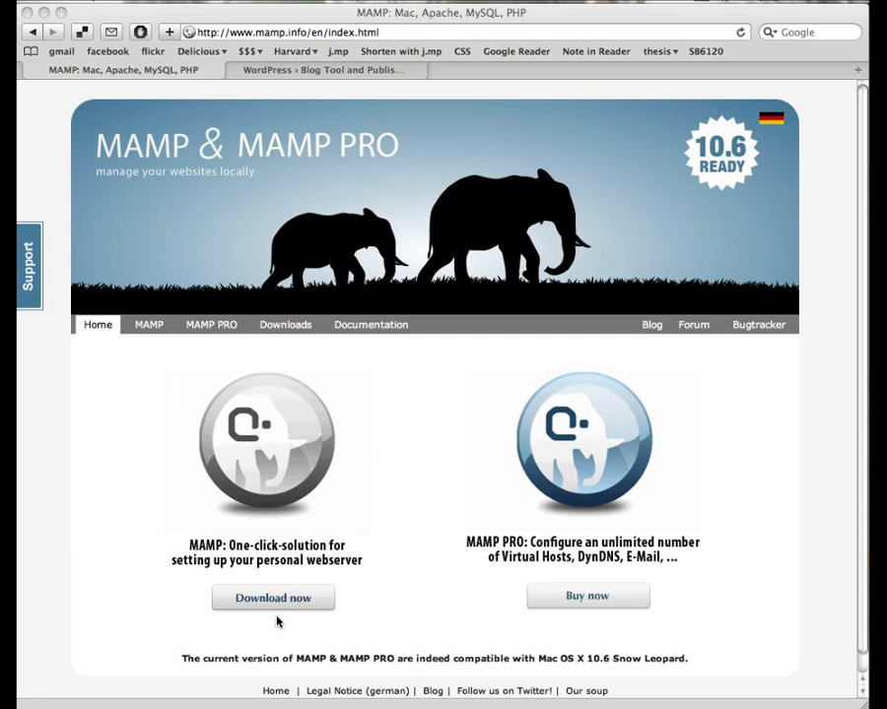
pyautogui.moveTo(283, 588)
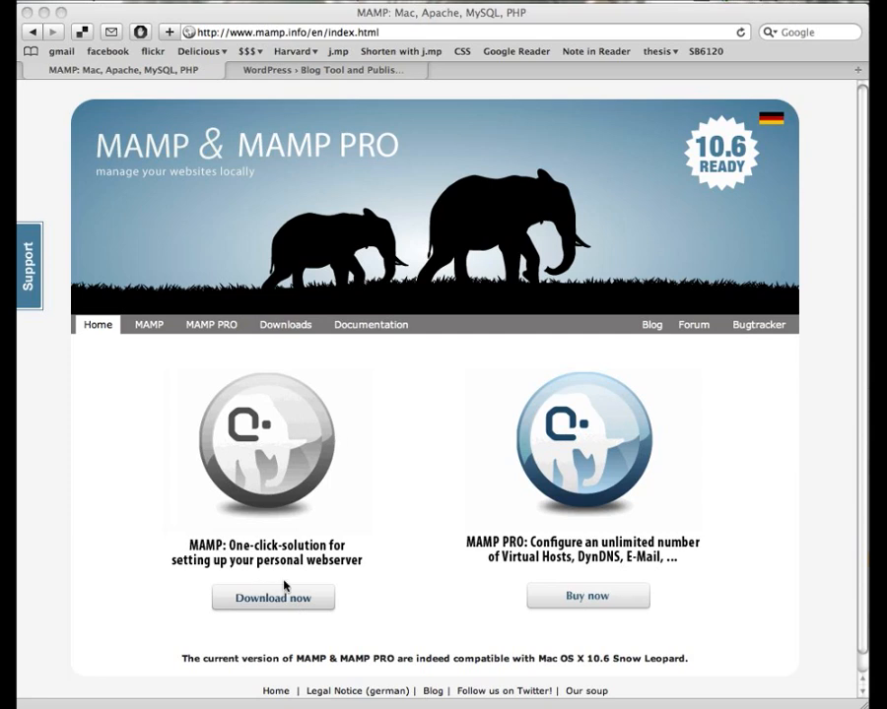
pyautogui.moveTo(815, 43)
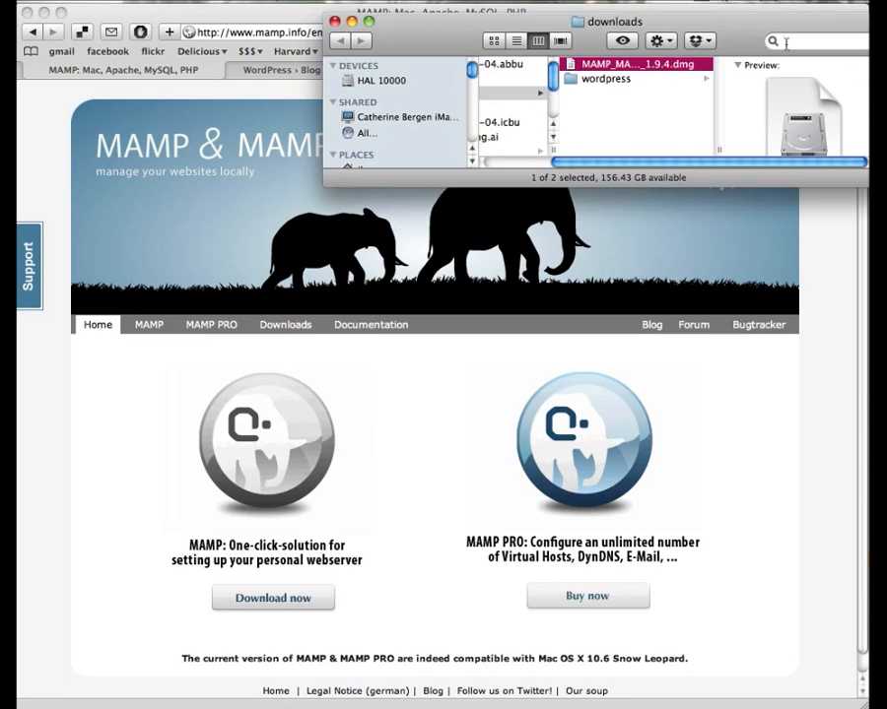
# Mount MAMP_MAMP_PRO_1.9.4.dmg, agree to the licence and drag the MAMP folder into Applications
pyautogui.moveTo(607, 21); pyautogui.dragTo(481, 55)
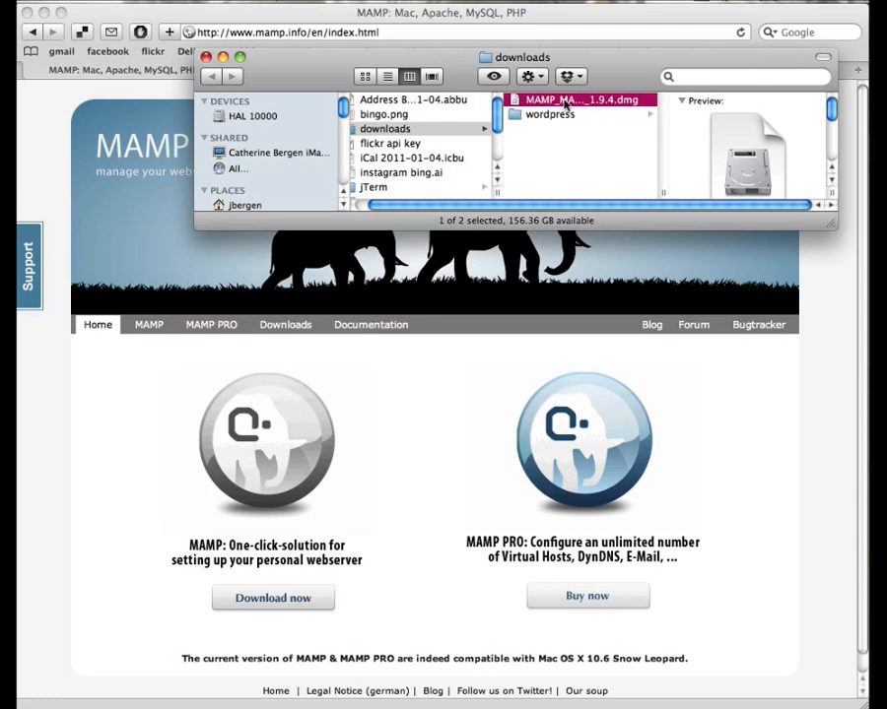
pyautogui.doubleClick(580, 98)
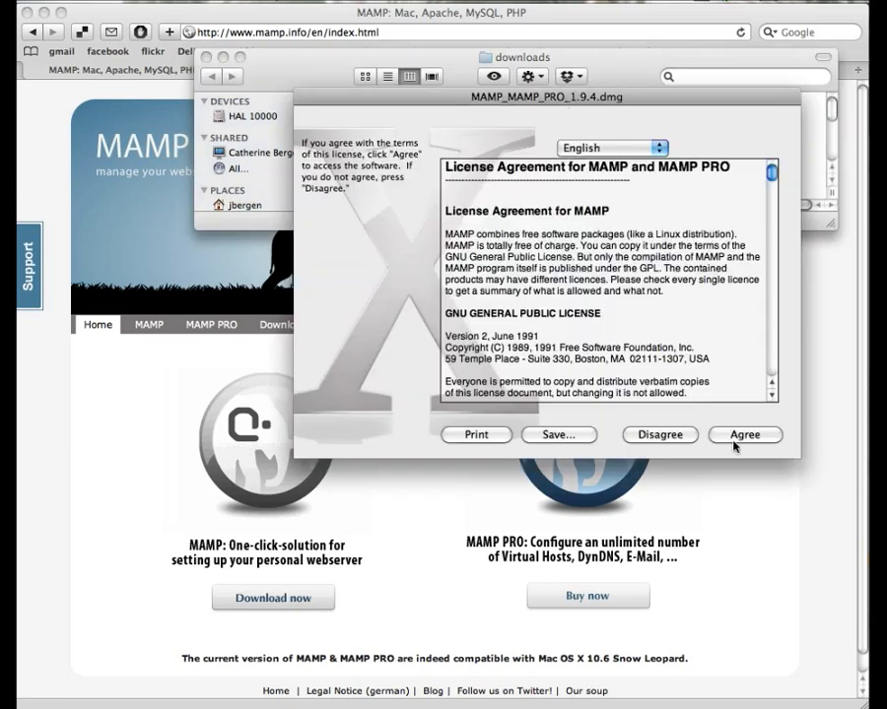
pyautogui.click(745, 436)
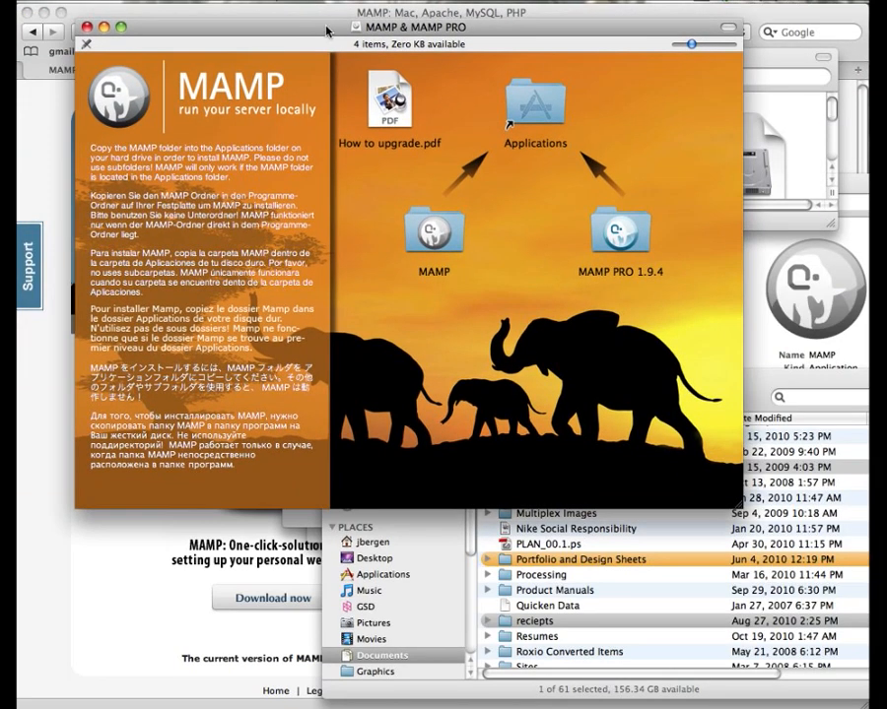
pyautogui.moveTo(488, 274)
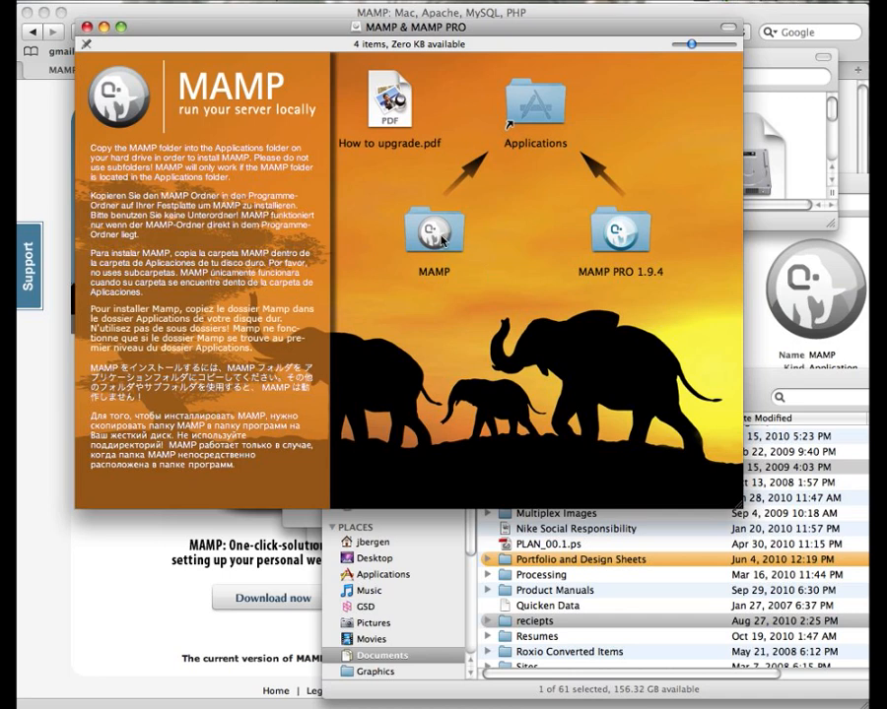
pyautogui.moveTo(434, 232); pyautogui.dragTo(502, 128)
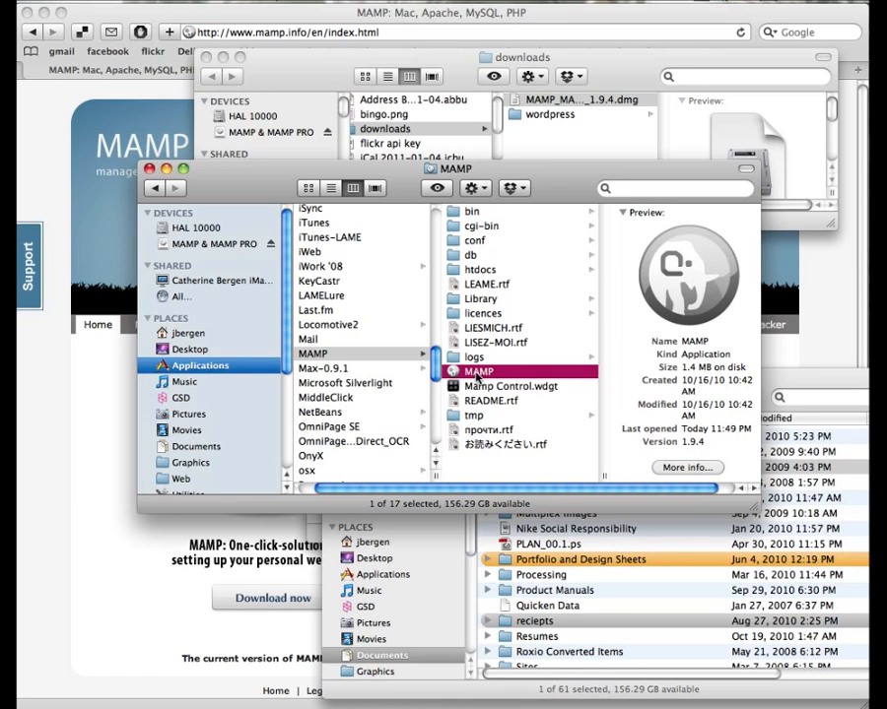
# Launch MAMP.app so Apache and MySQL start and the welcome page loads at localhost:8888/MAMP
pyautogui.doubleClick(476, 371)
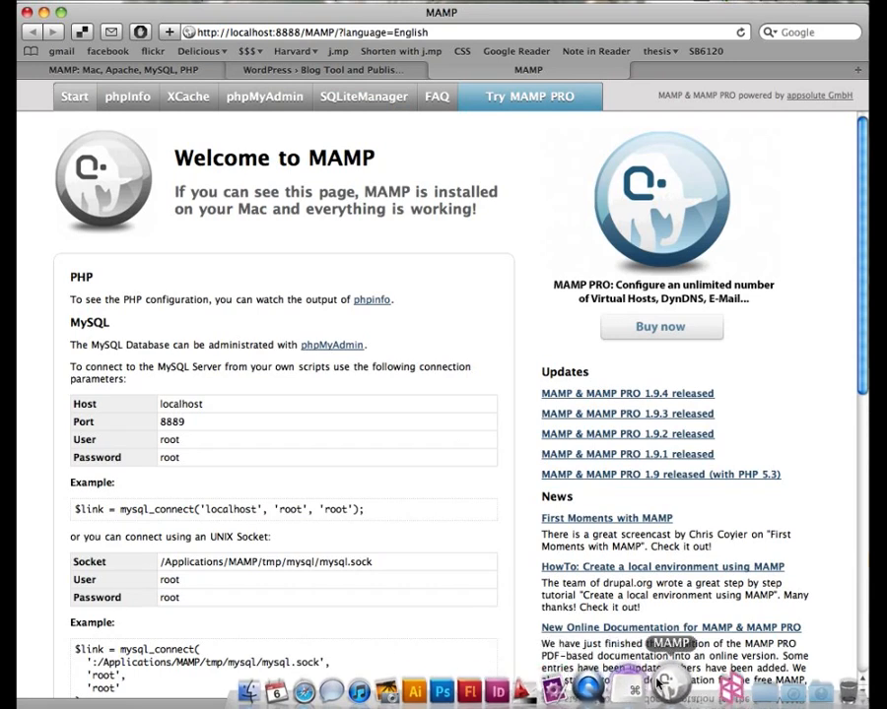
pyautogui.click(668, 692)
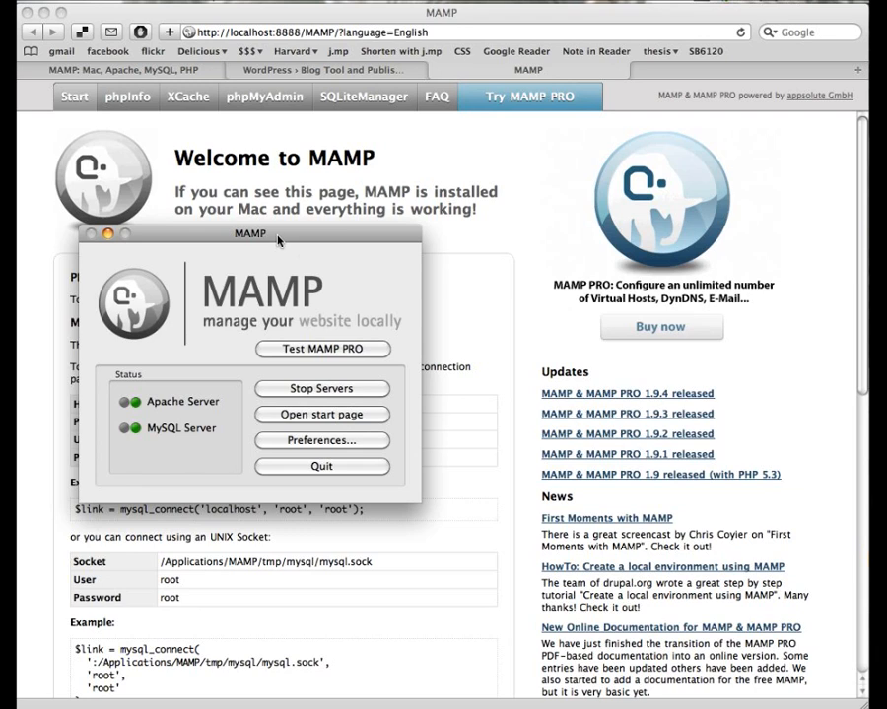
pyautogui.moveTo(249, 233); pyautogui.dragTo(315, 256)
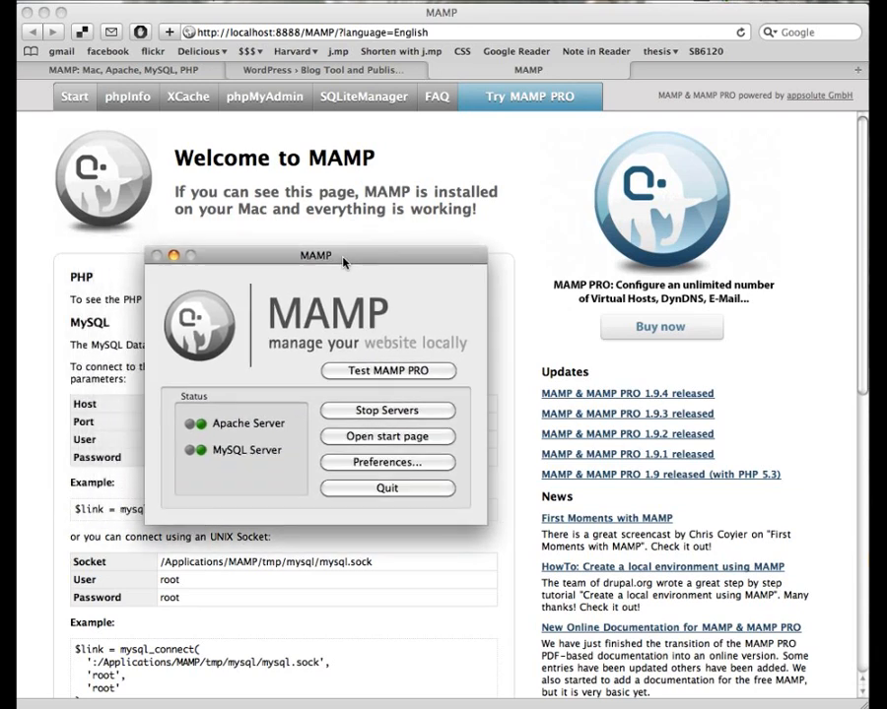
pyautogui.moveTo(794, 201)
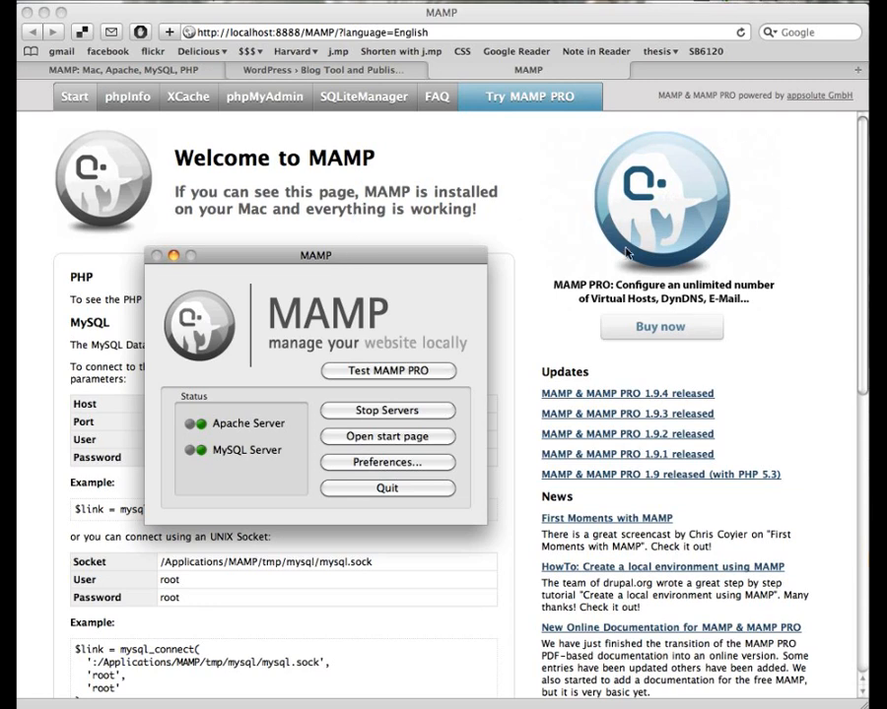
pyautogui.moveTo(410, 355)
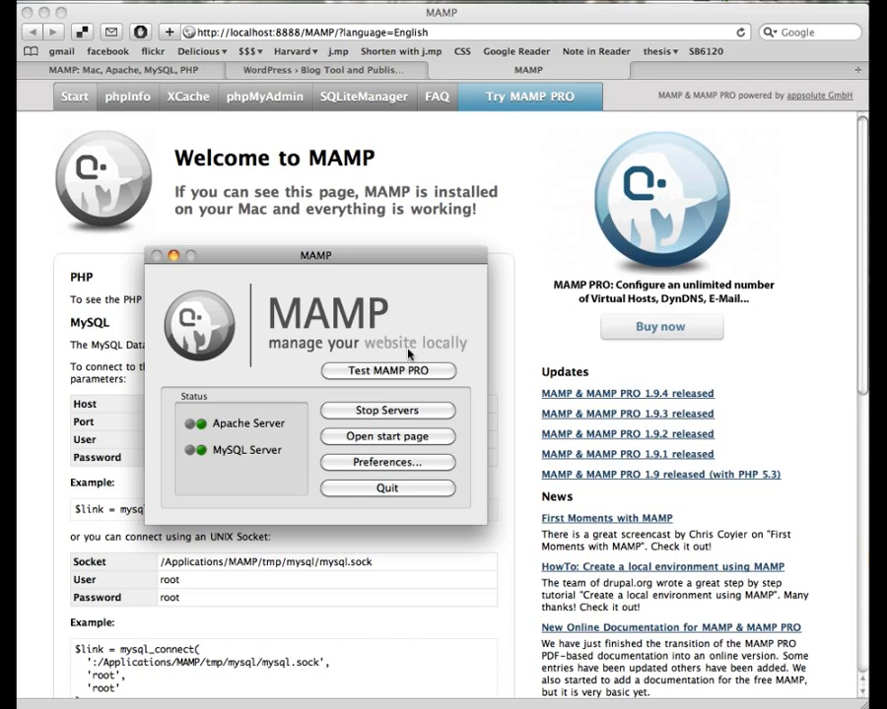
pyautogui.moveTo(201, 453)
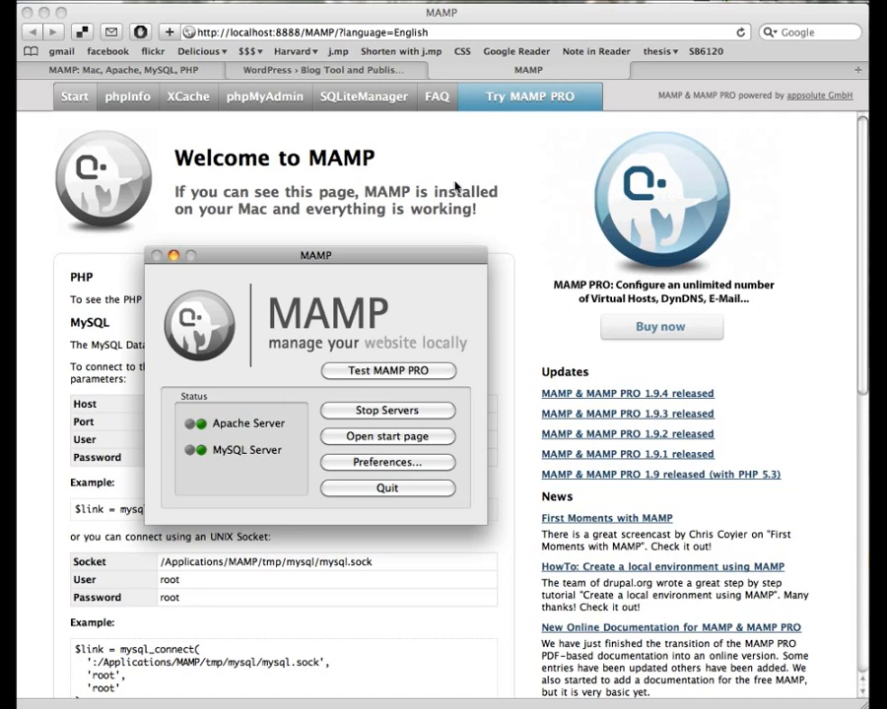
pyautogui.moveTo(634, 244)
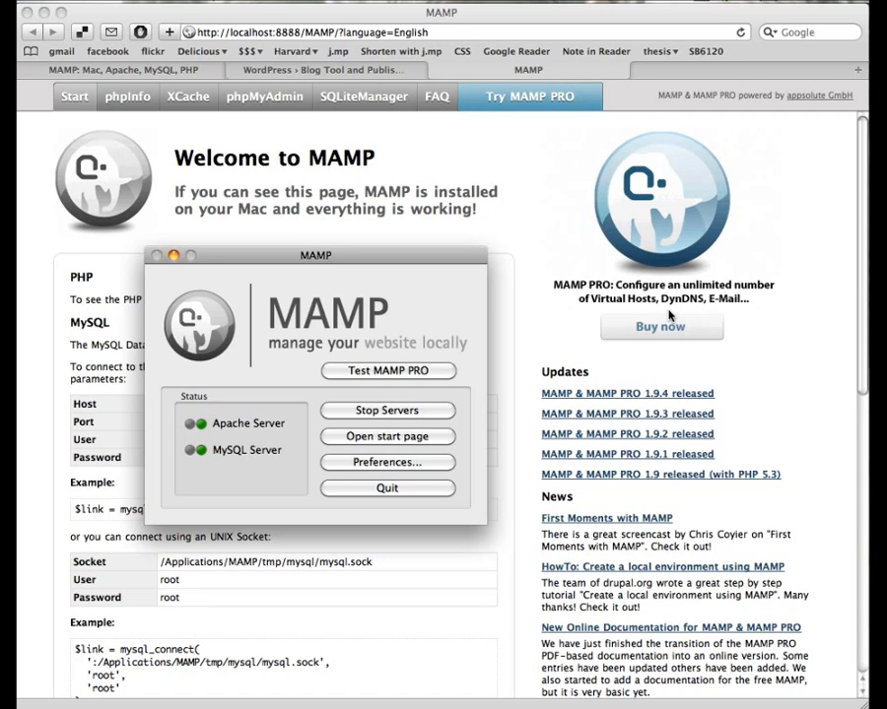
pyautogui.moveTo(615, 311)
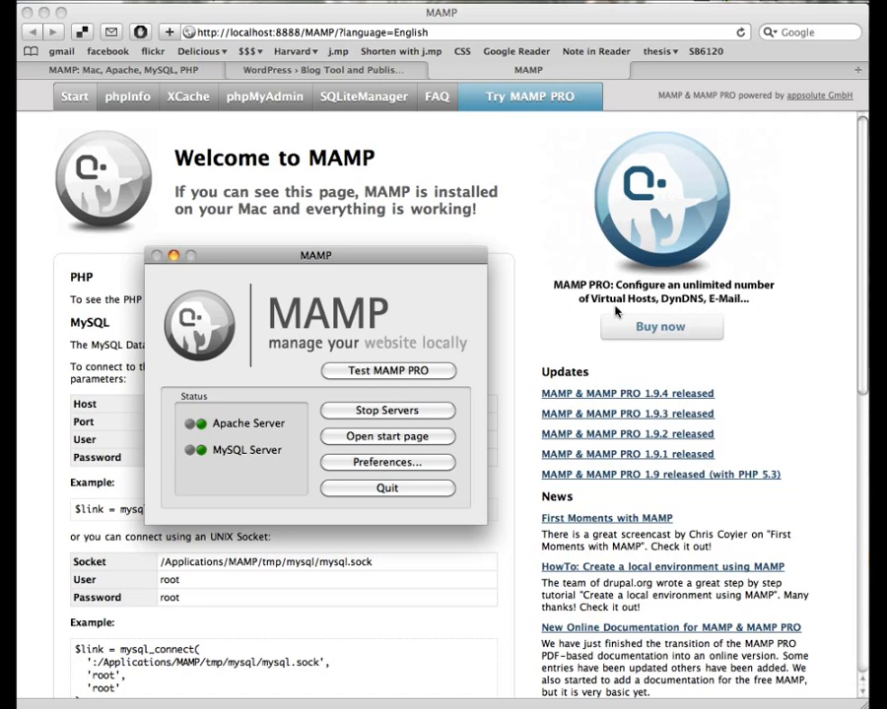
pyautogui.moveTo(528, 331)
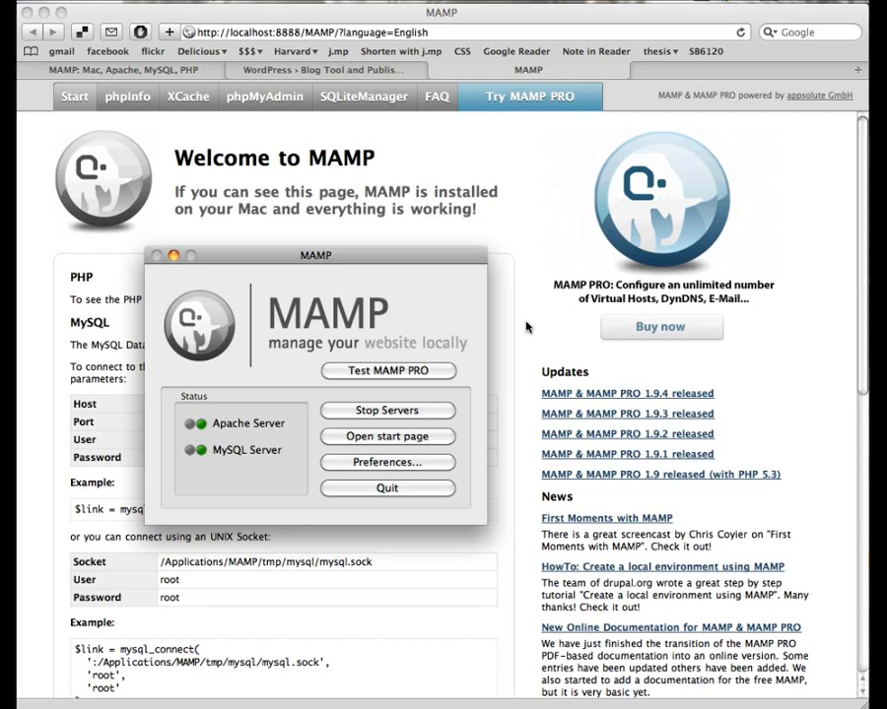
pyautogui.moveTo(441, 409)
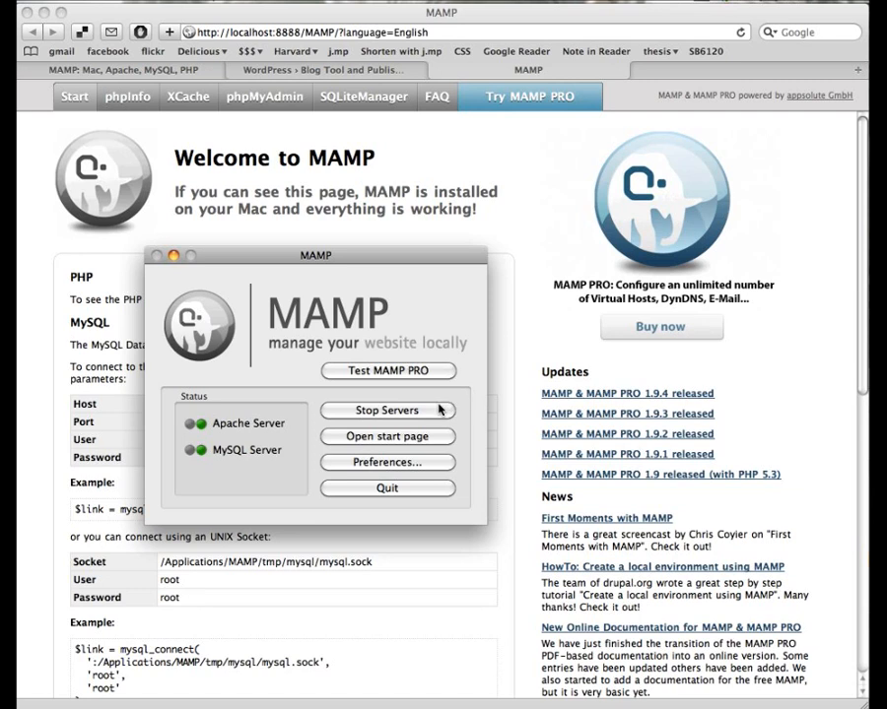
pyautogui.moveTo(402, 356)
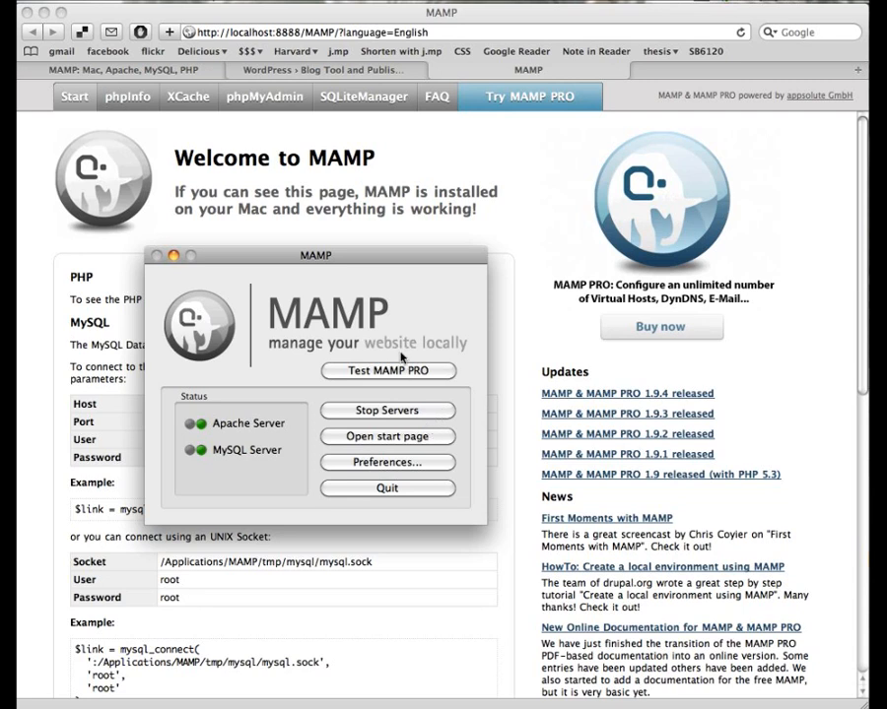
pyautogui.moveTo(385, 463)
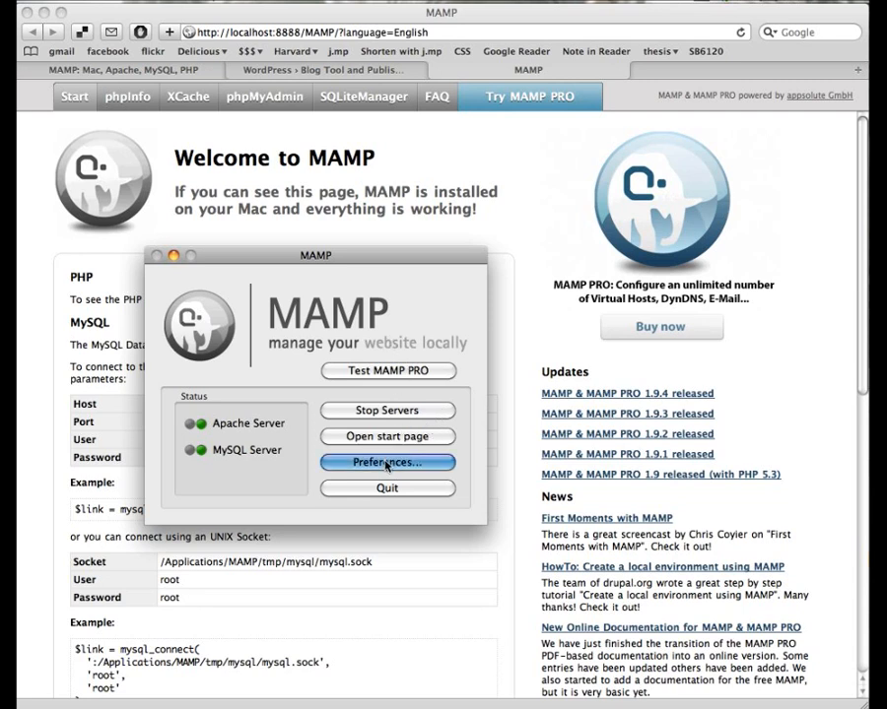
# Create a new folder named localhost in Documents via the Finder Action menu
pyautogui.click(386, 461)
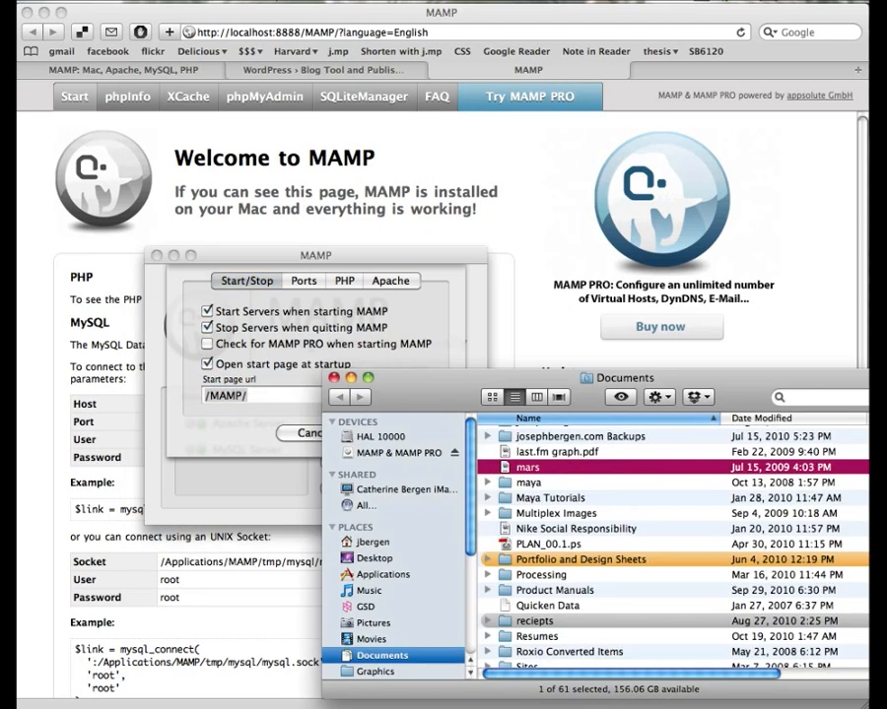
pyautogui.moveTo(621, 378); pyautogui.dragTo(564, 161)
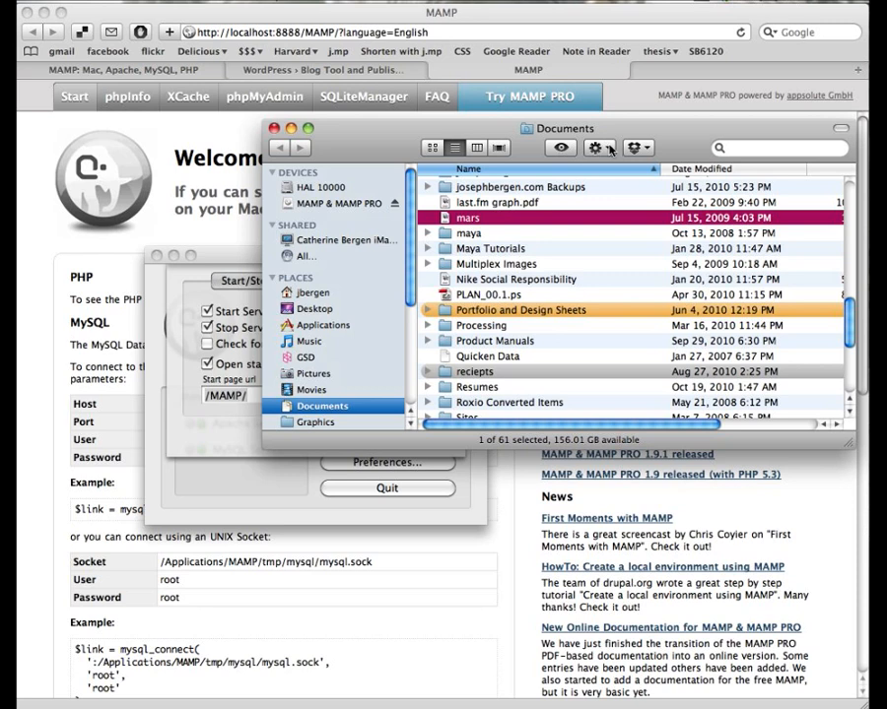
pyautogui.moveTo(595, 147)
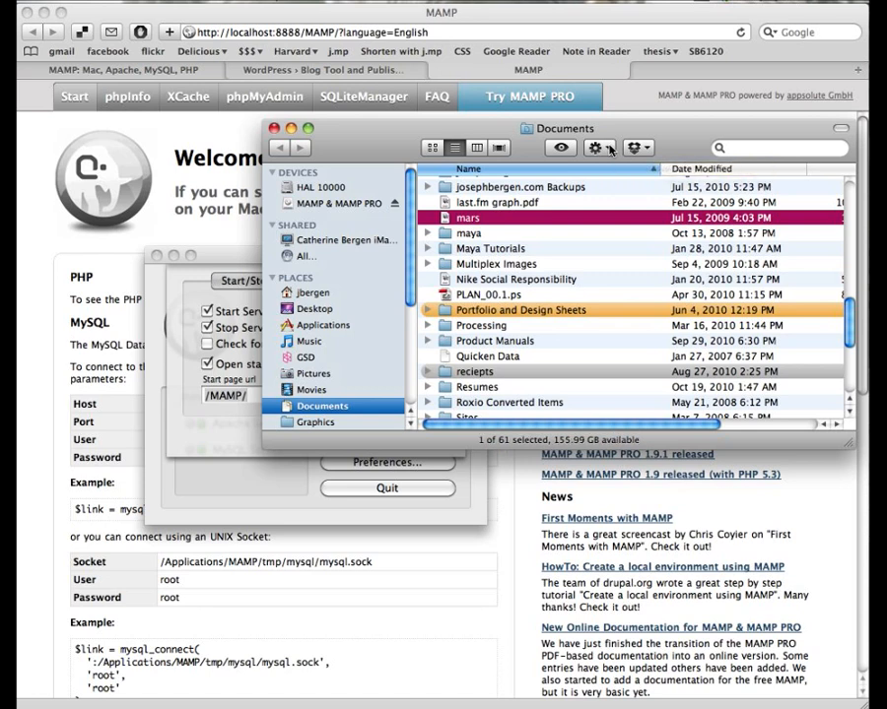
pyautogui.click(597, 147)
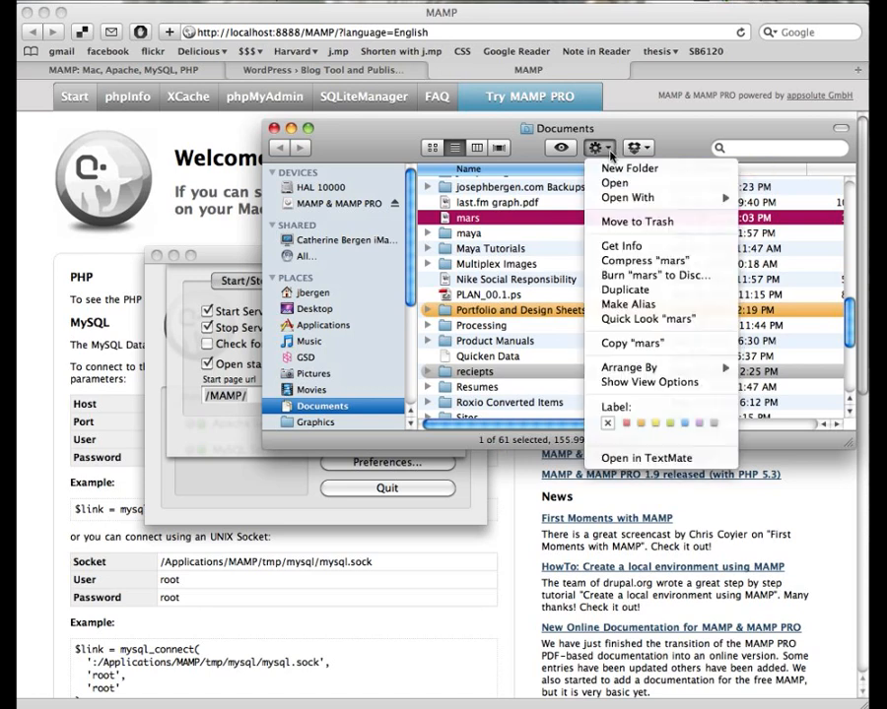
pyautogui.click(628, 168)
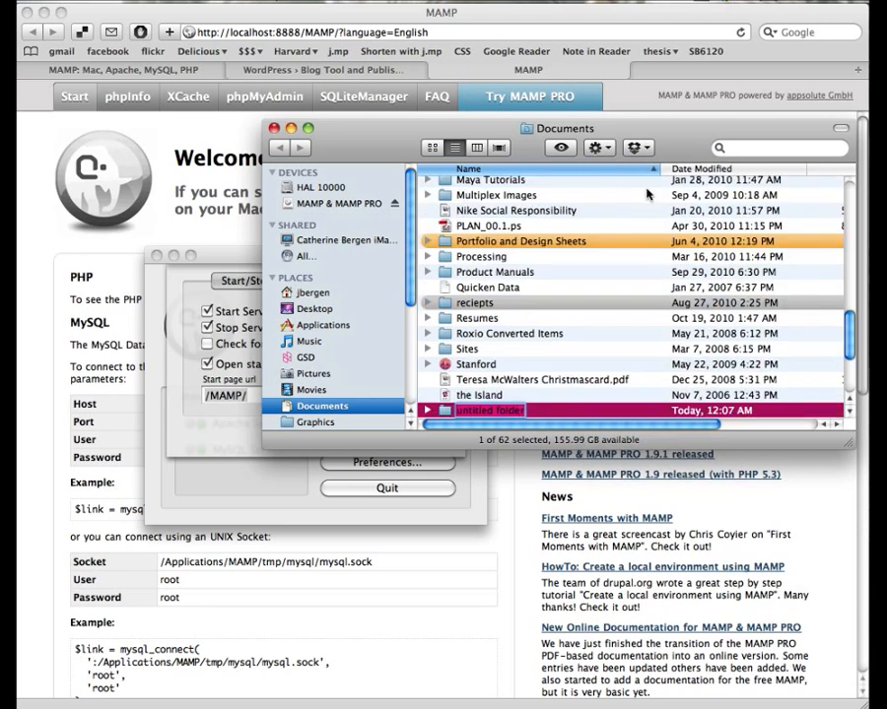
pyautogui.write('localhost')
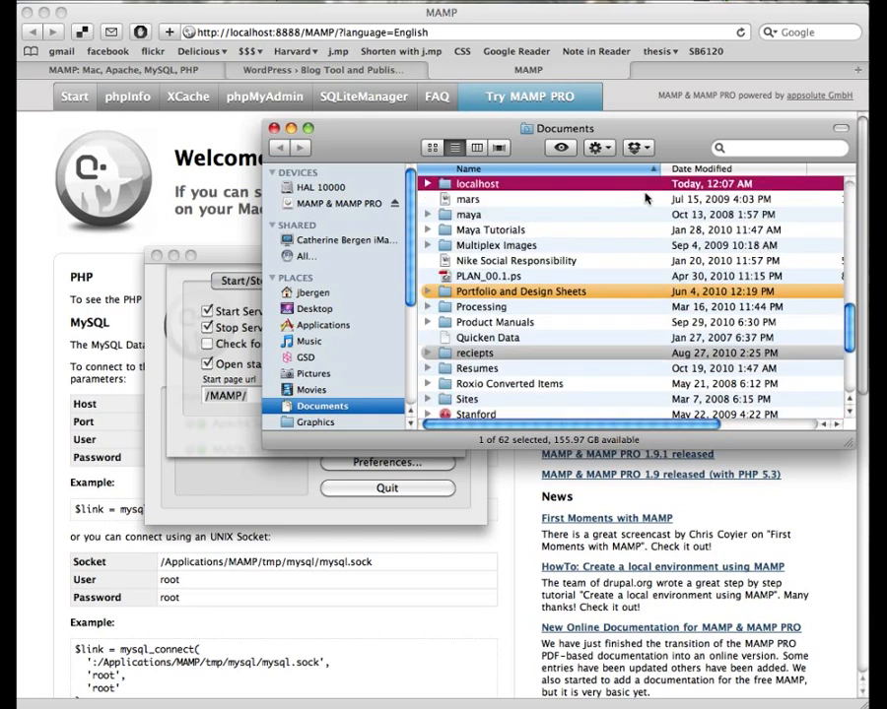
pyautogui.moveTo(492, 191)
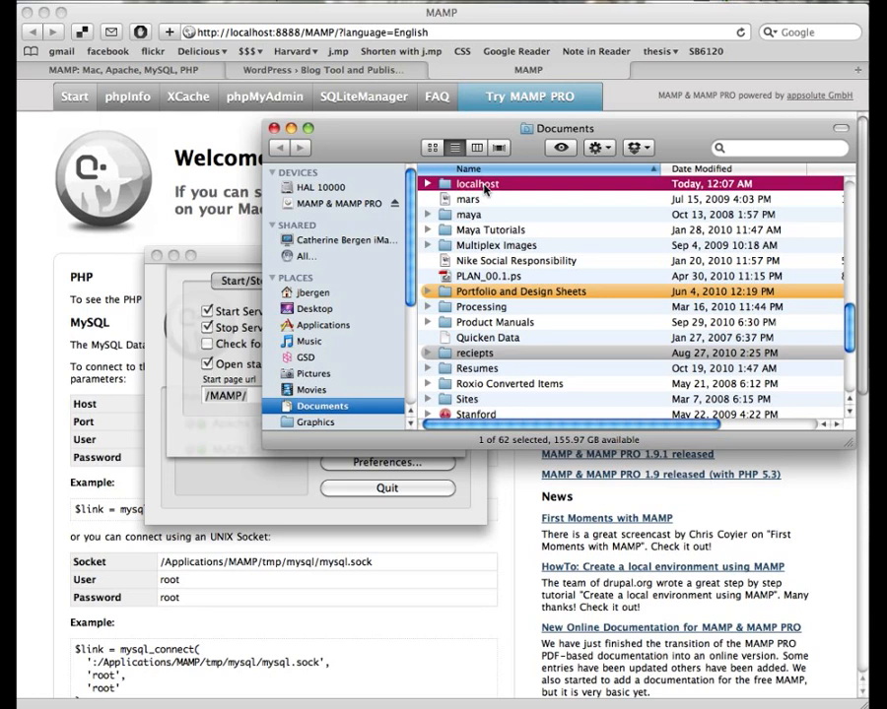
pyautogui.moveTo(335, 138)
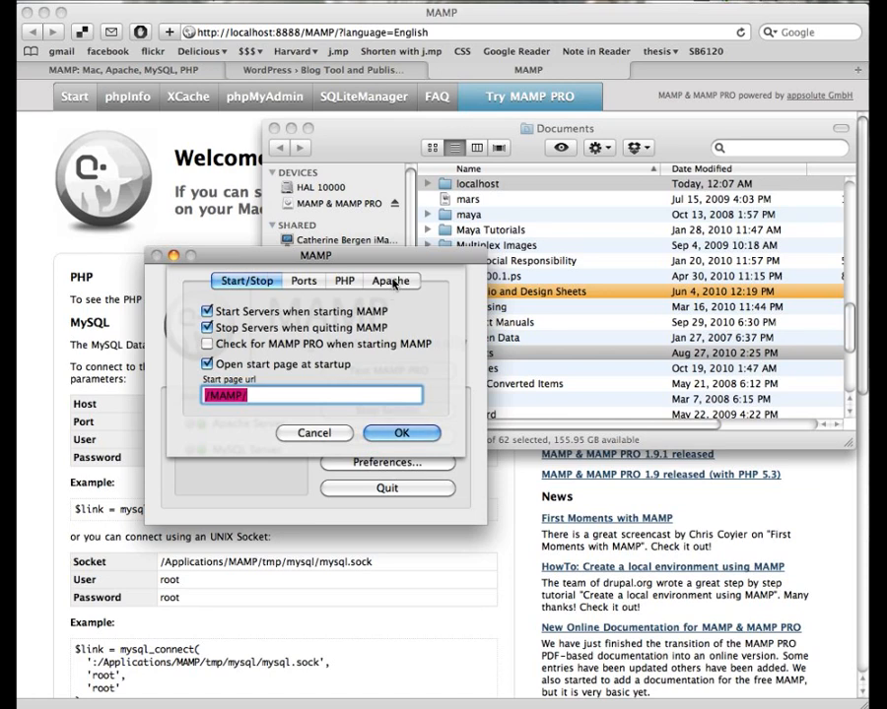
# Point MAMP's Apache document root at Documents/localhost instead of htdocs and restart the servers
pyautogui.click(391, 280)
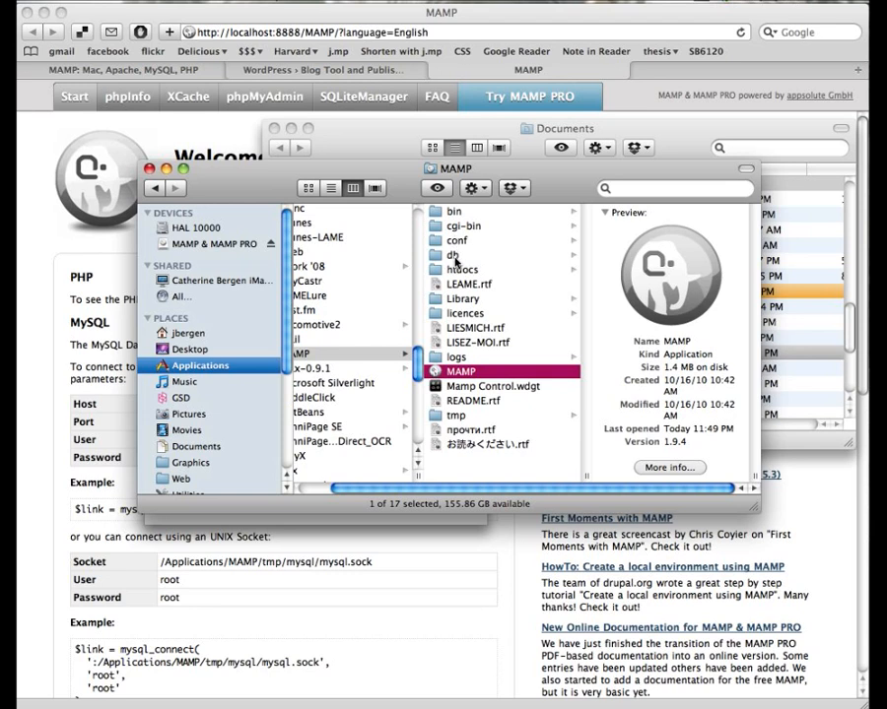
pyautogui.click(461, 268)
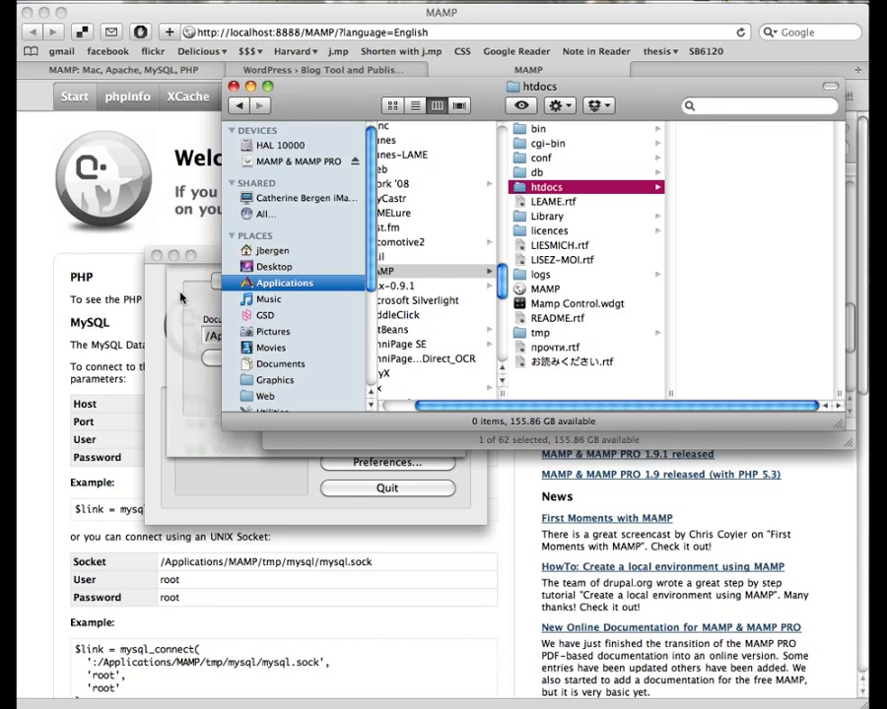
pyautogui.moveTo(492, 304)
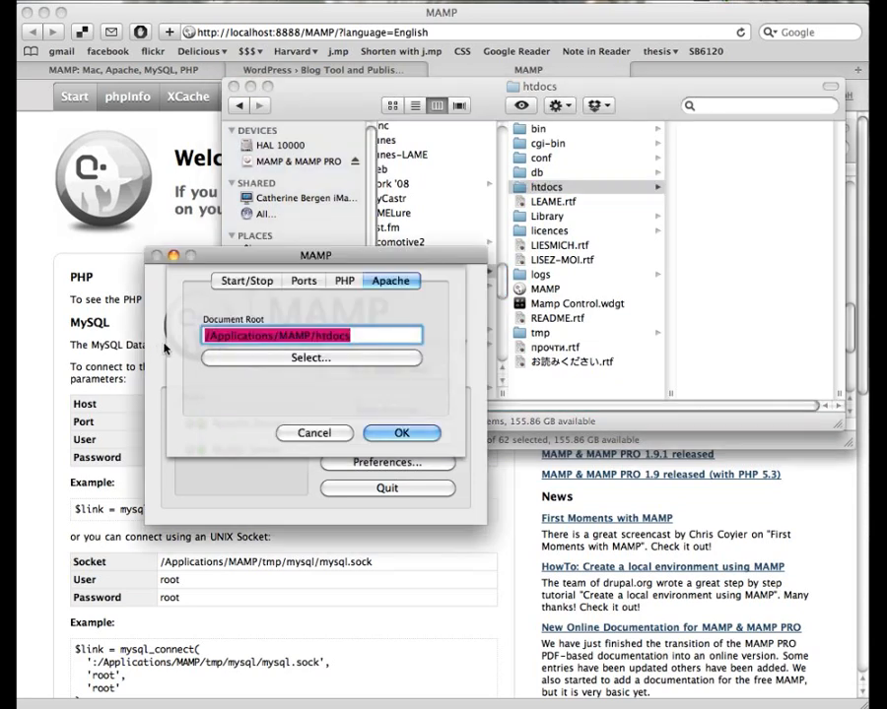
pyautogui.click(312, 359)
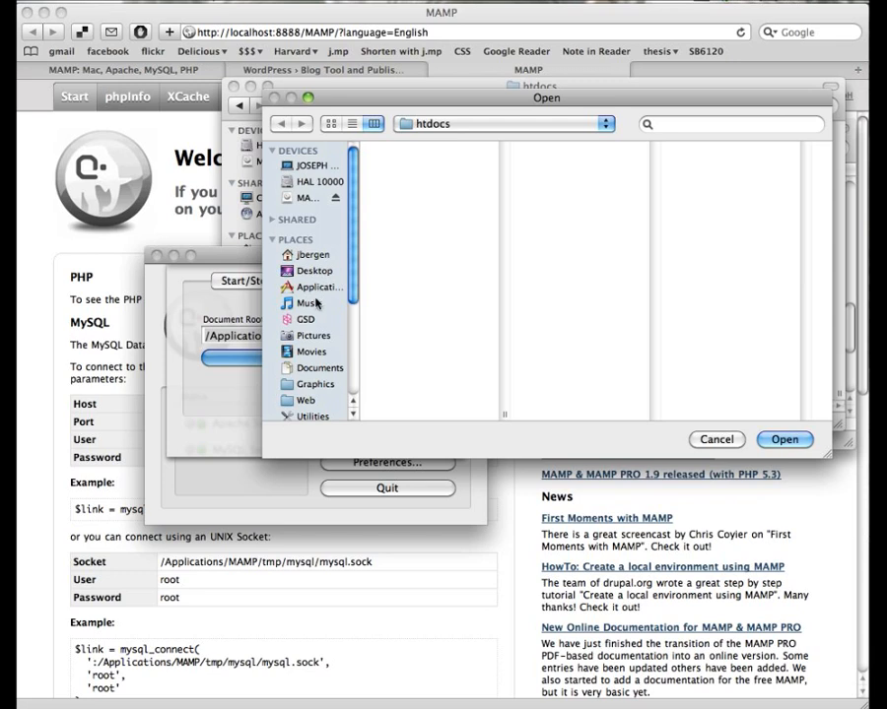
pyautogui.click(319, 368)
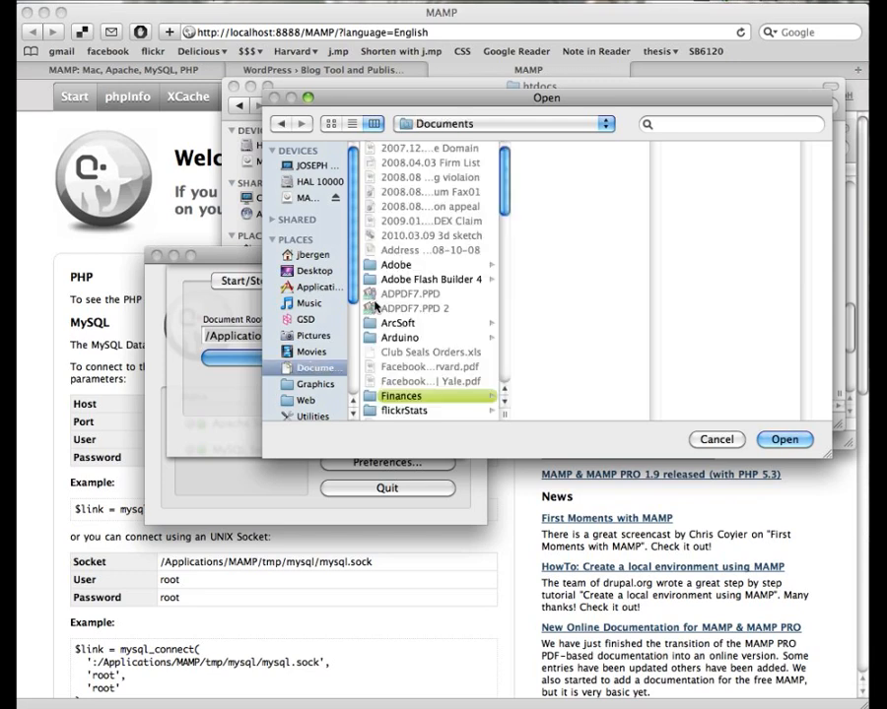
pyautogui.scroll(-3)
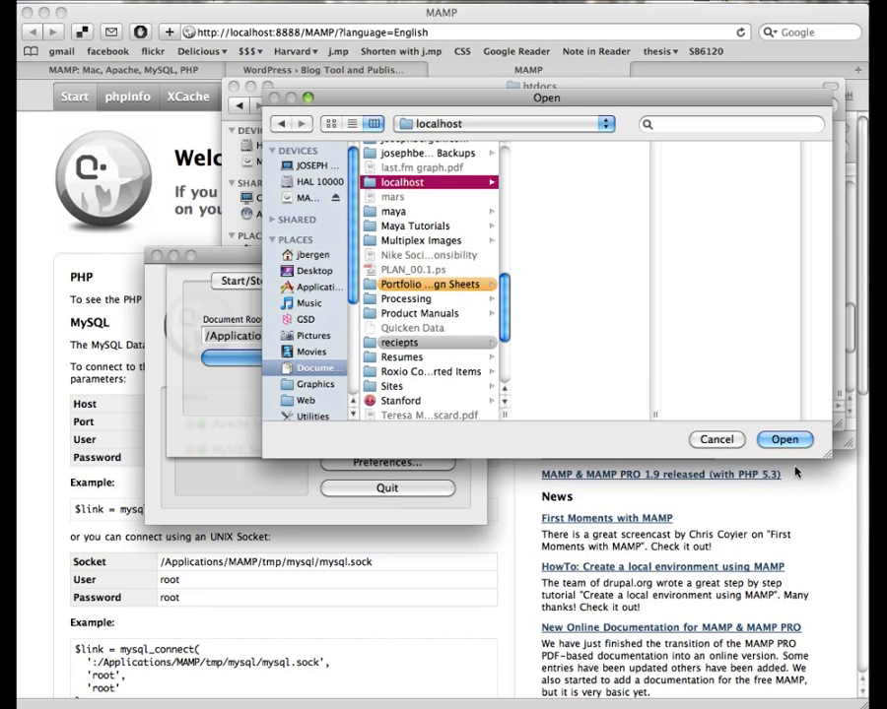
pyautogui.click(785, 440)
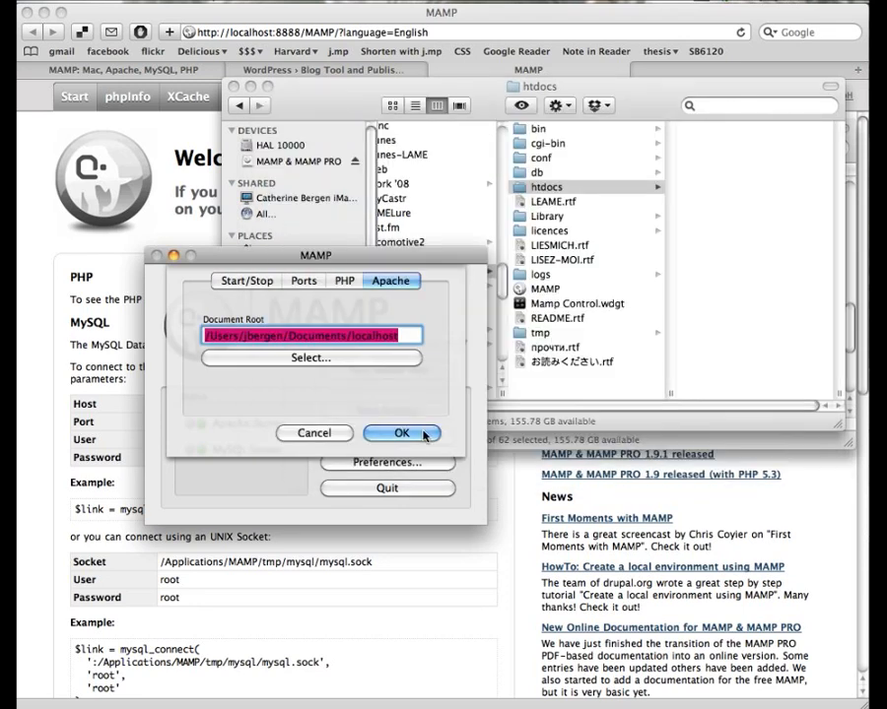
pyautogui.click(402, 433)
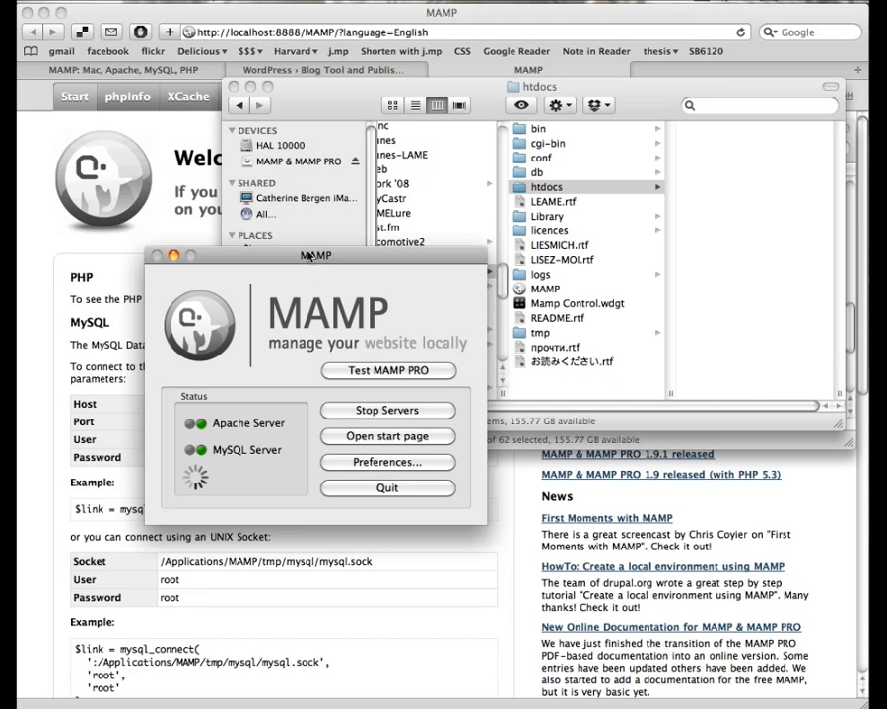
pyautogui.moveTo(193, 219)
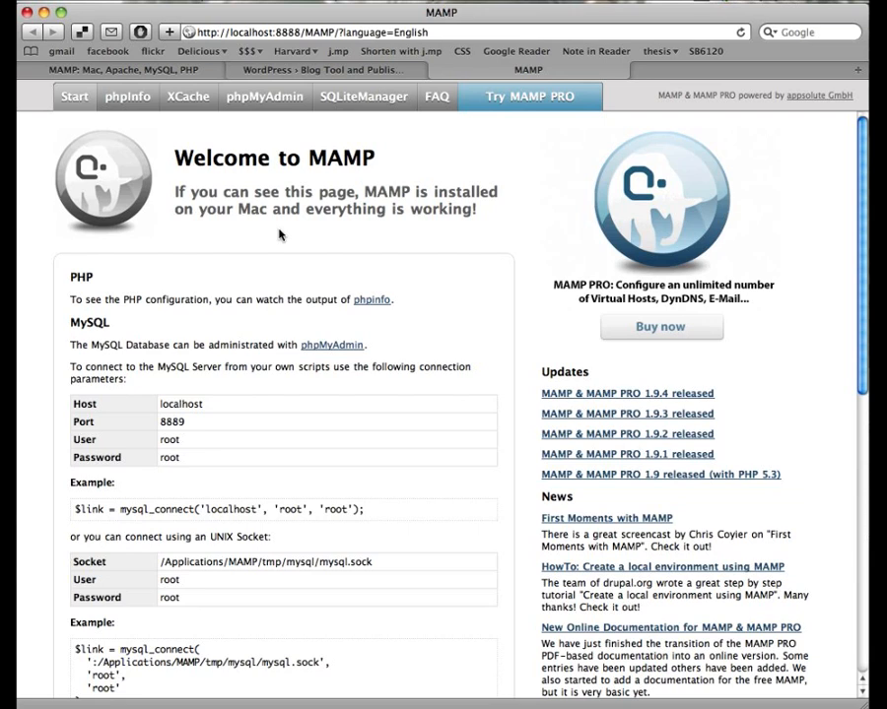
pyautogui.press('cmd+r')
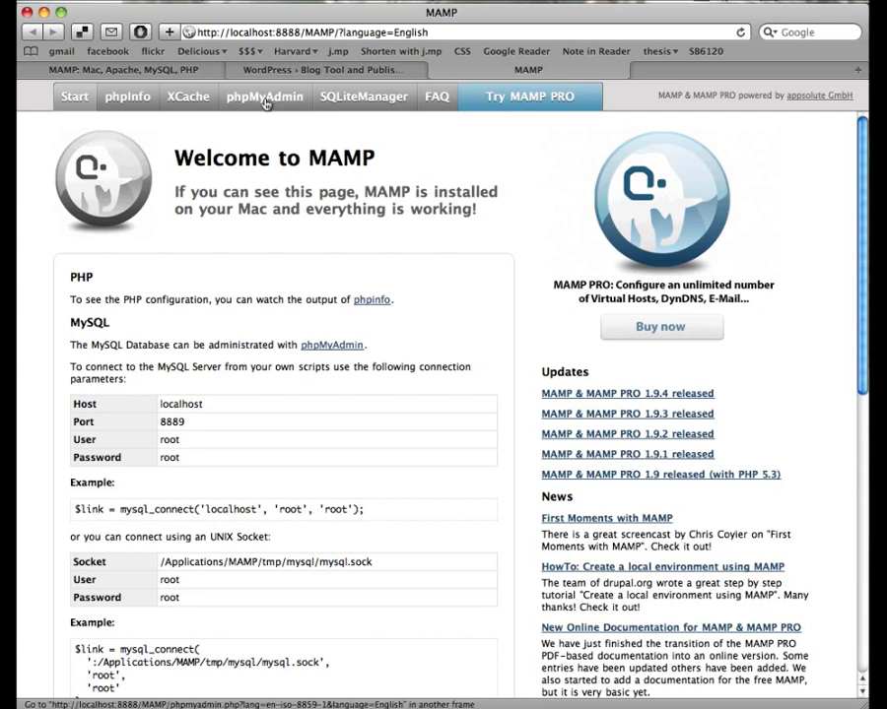
# Create an empty database named jterm from phpMyAdmin's Create new database field
pyautogui.click(264, 95)
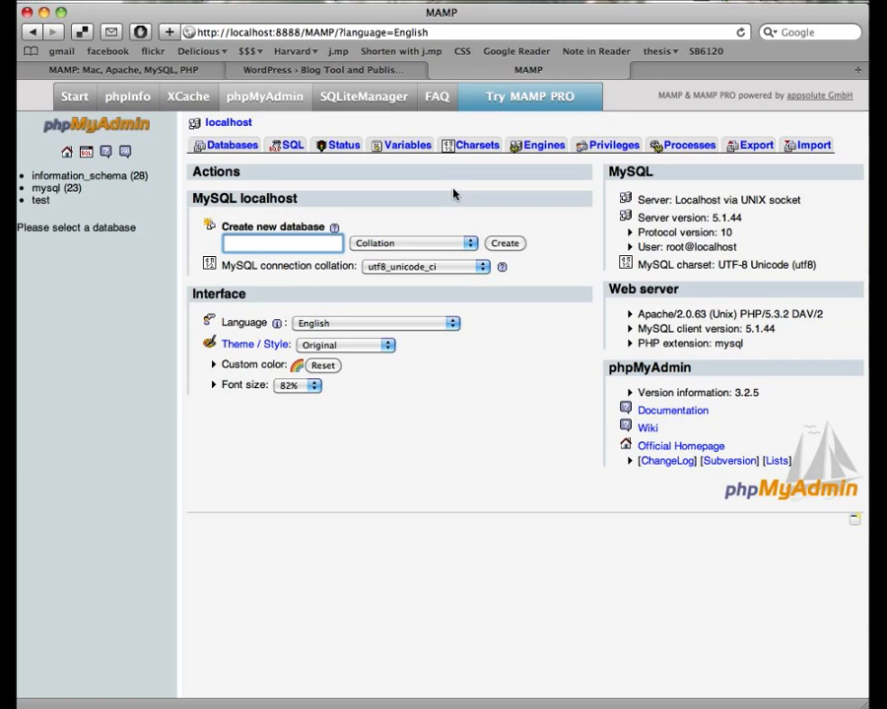
pyautogui.write('term')
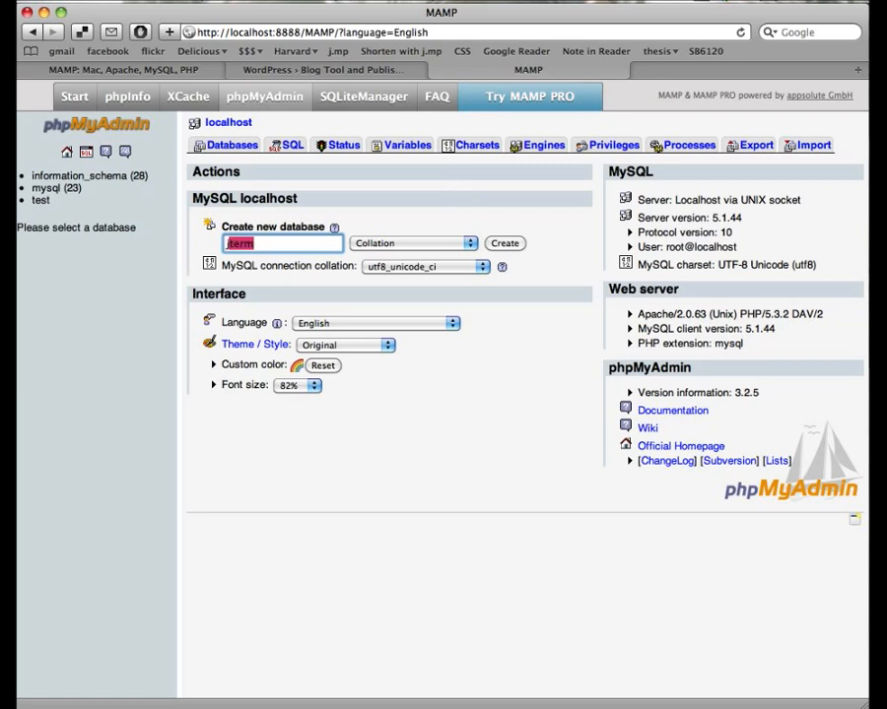
pyautogui.write('jt')
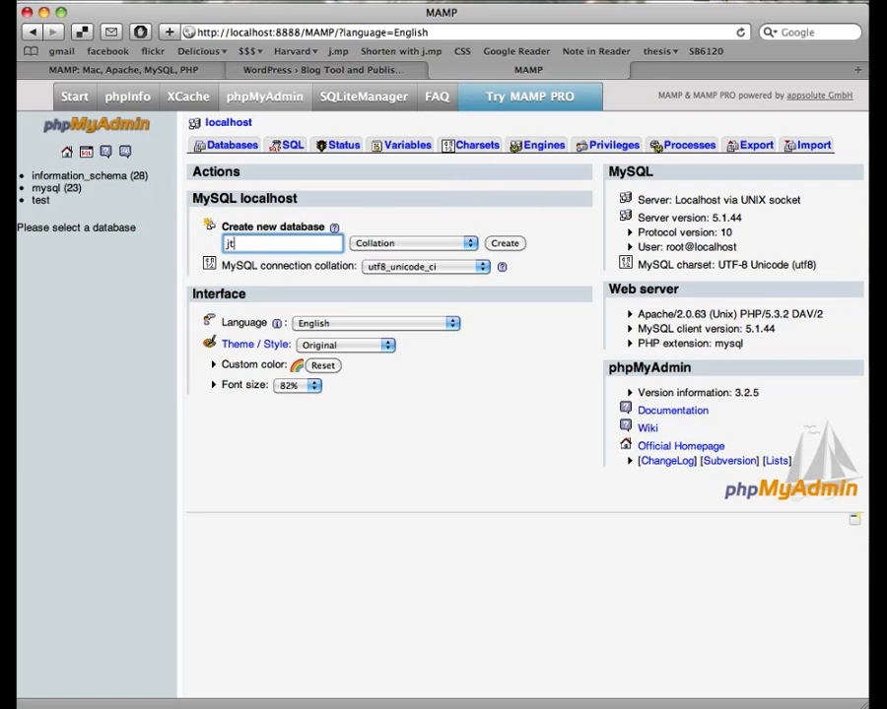
pyautogui.write('erm')
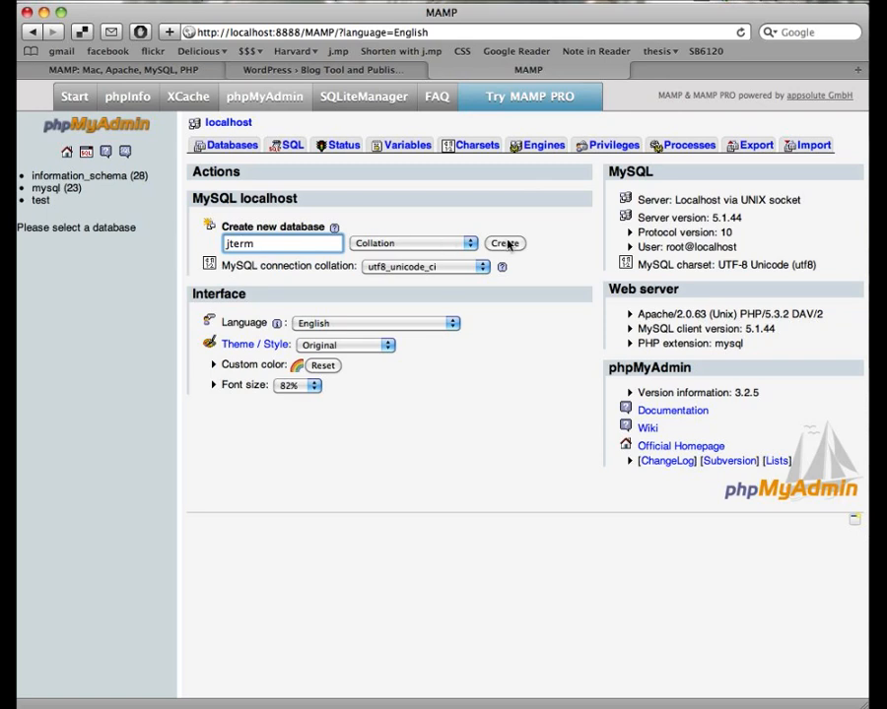
pyautogui.click(504, 244)
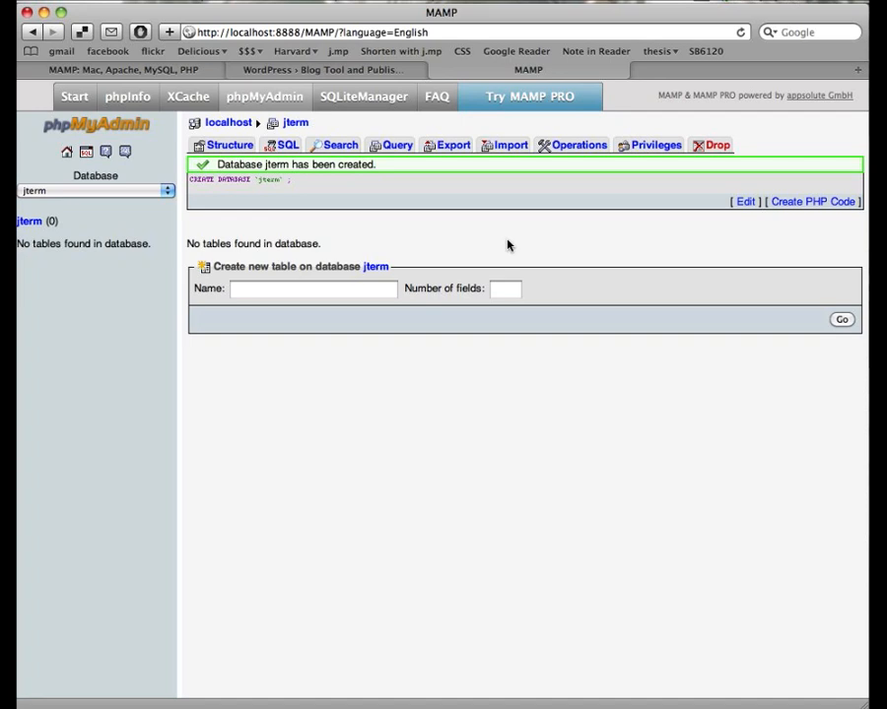
pyautogui.moveTo(75, 97)
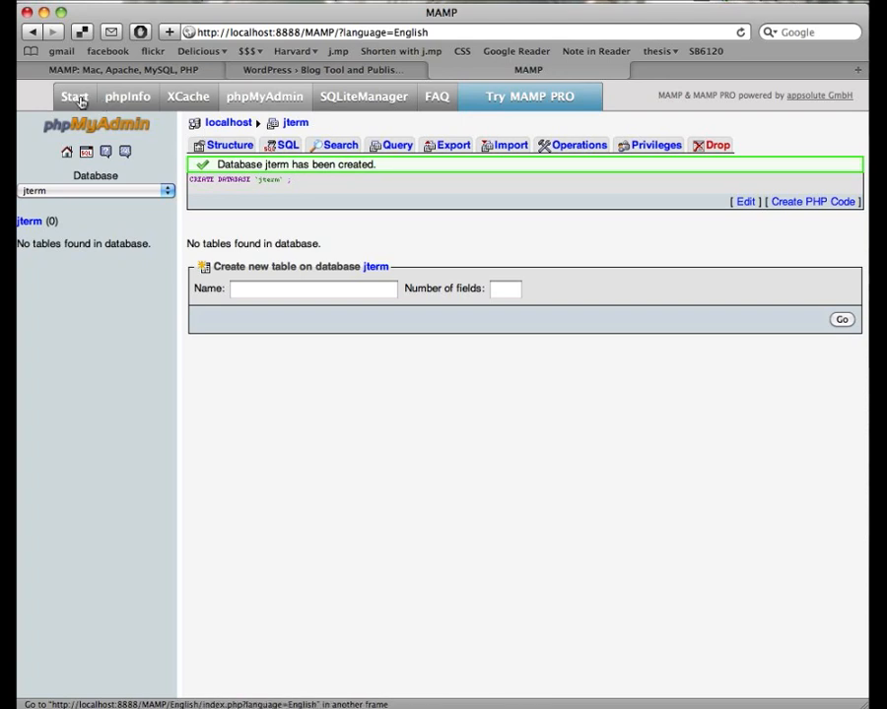
# Return to the MAMP start page and scroll to the MySQL details: localhost, port 8889, root/root
pyautogui.click(75, 96)
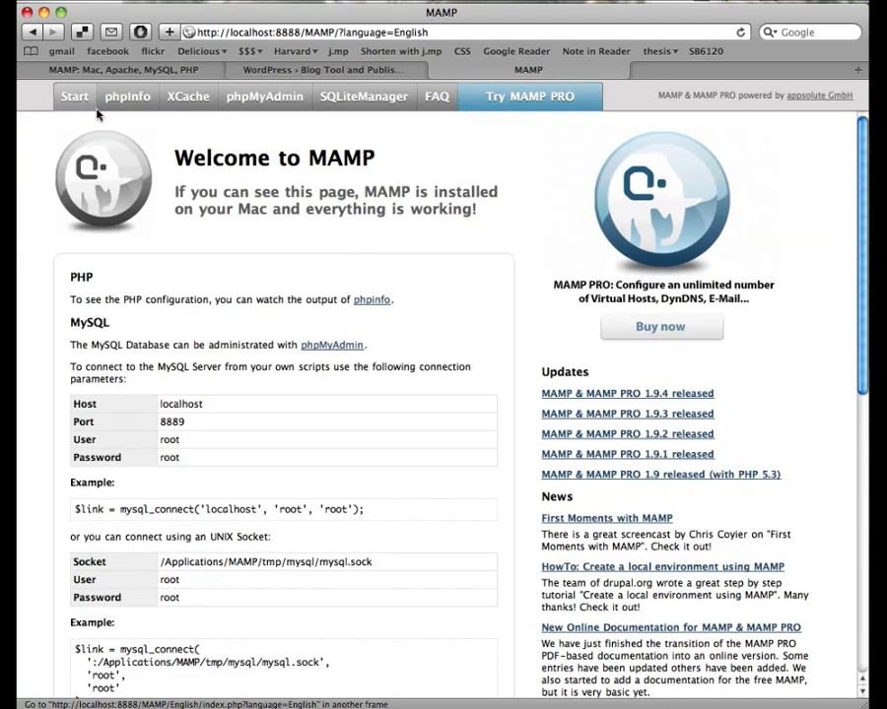
pyautogui.moveTo(227, 296)
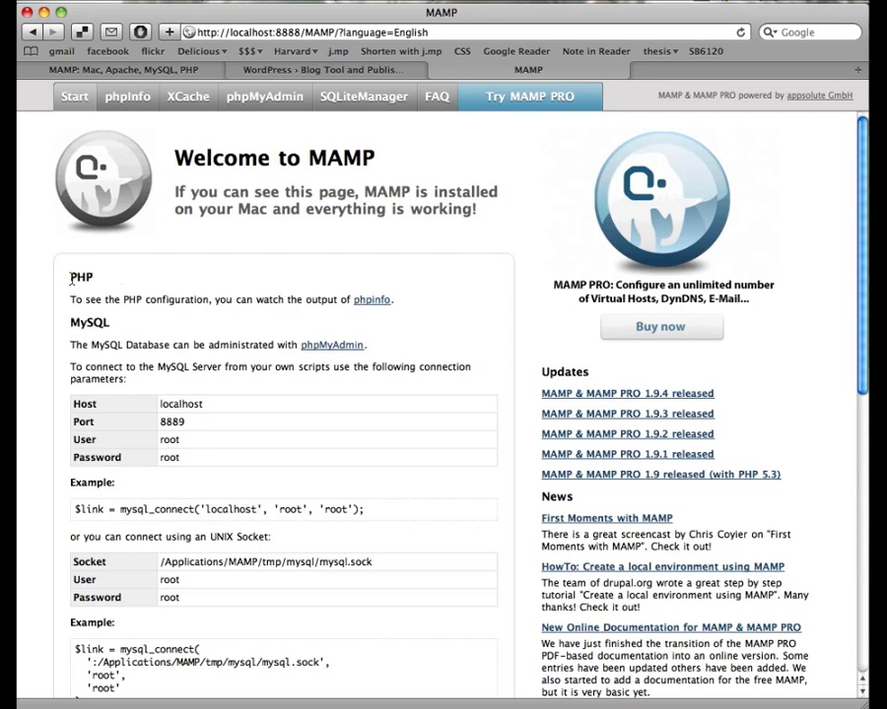
pyautogui.moveTo(117, 311)
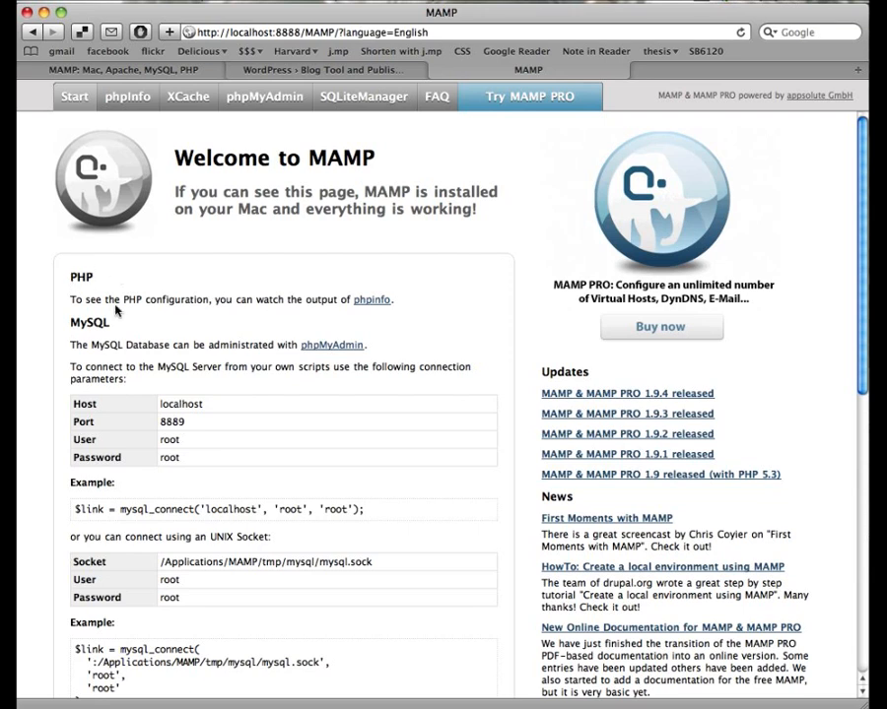
pyautogui.scroll(-3)
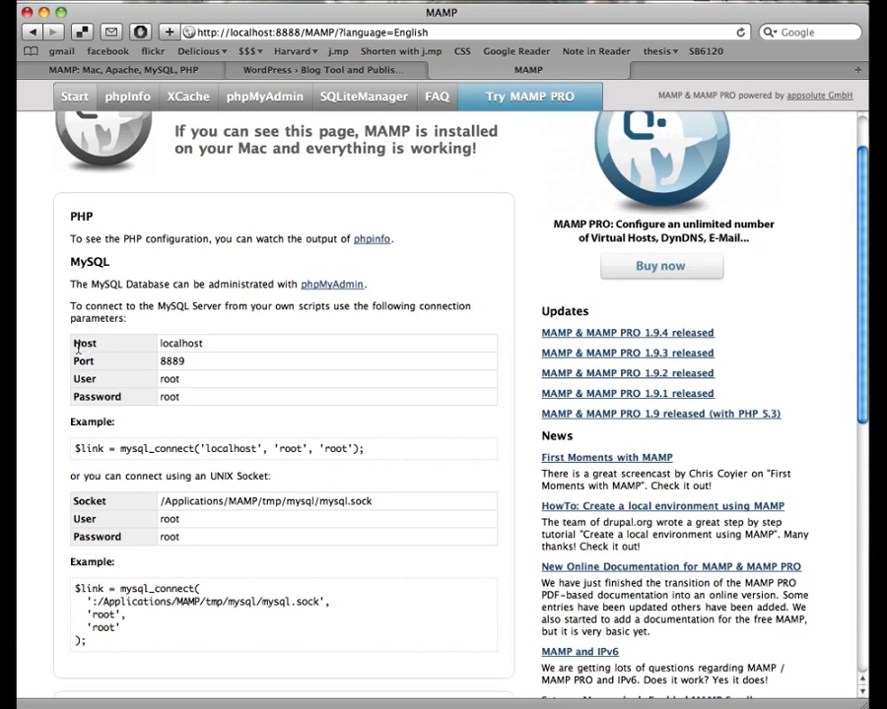
pyautogui.doubleClick(85, 343)
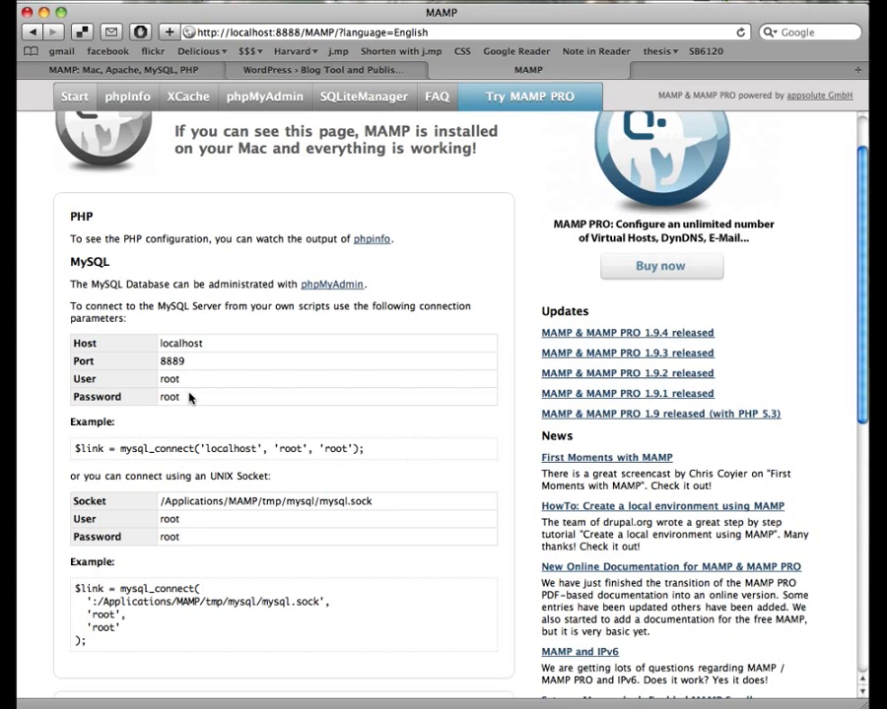
pyautogui.moveTo(351, 112)
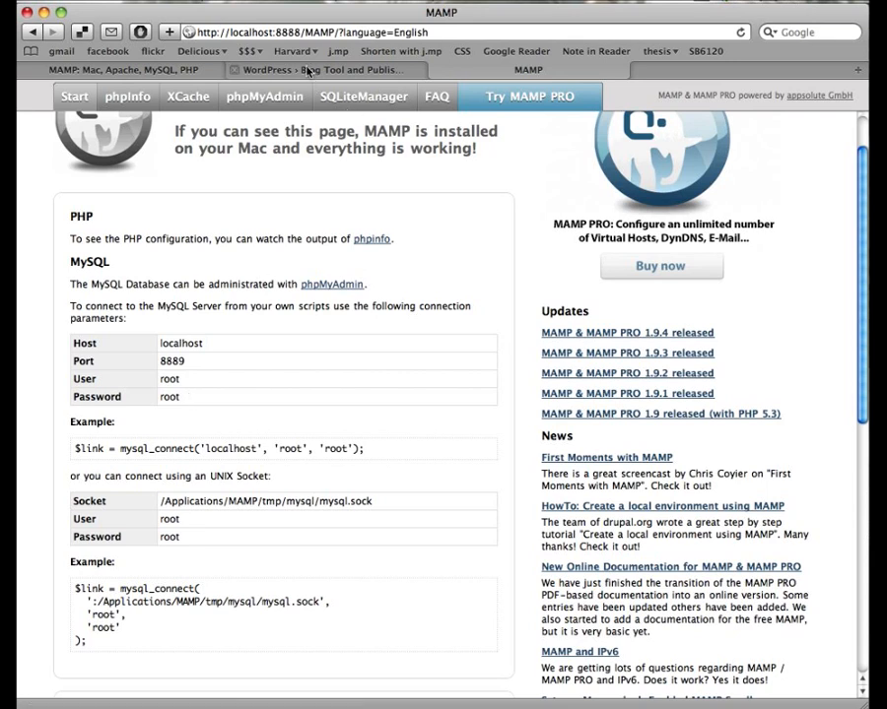
# Go to WordPress.org and reach the Download WordPress 3.0.4 page
pyautogui.click(305, 71)
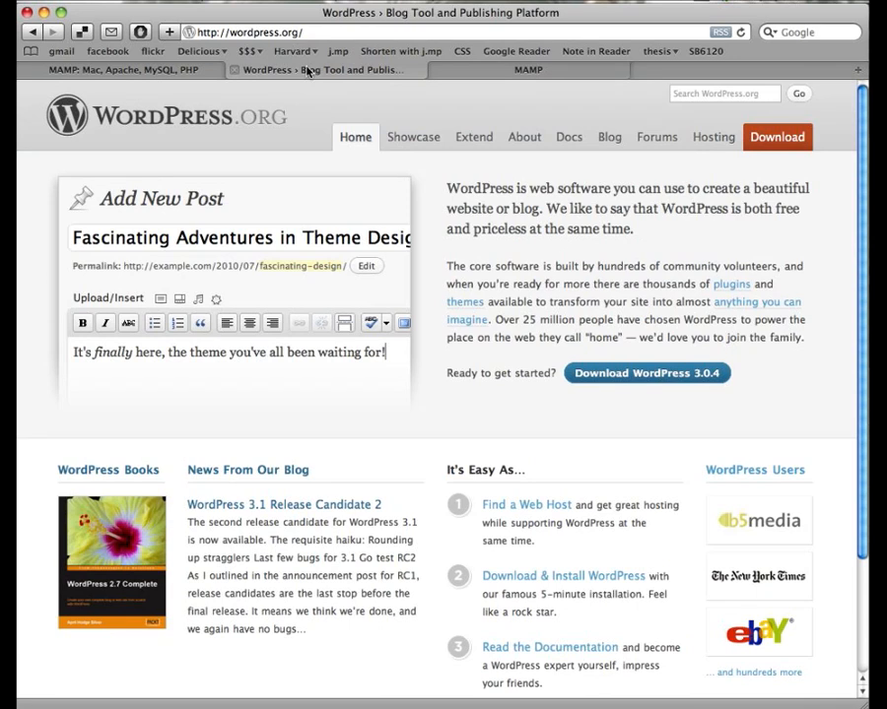
pyautogui.moveTo(780, 126)
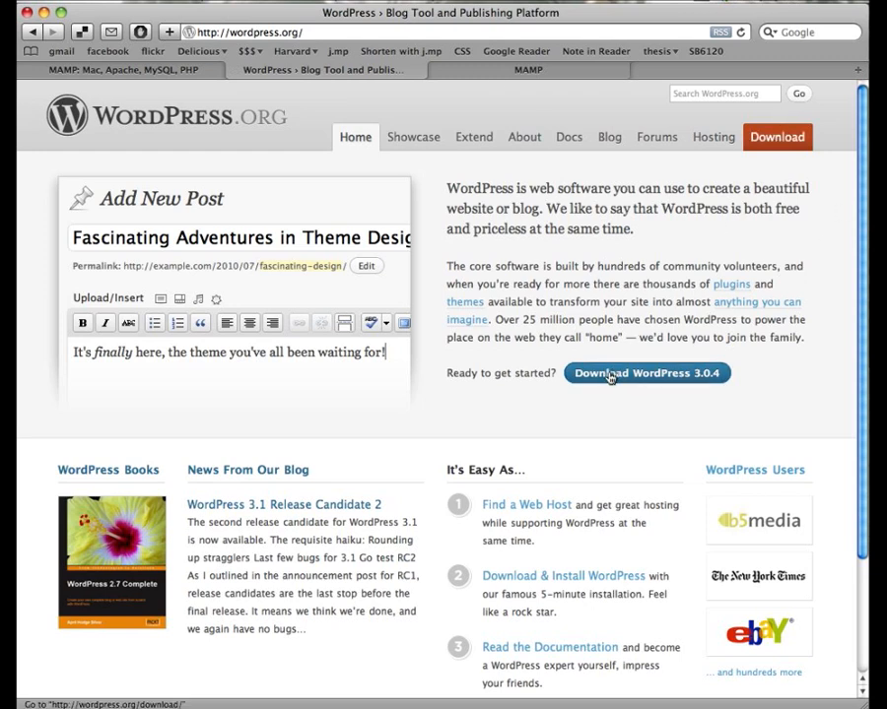
pyautogui.click(646, 373)
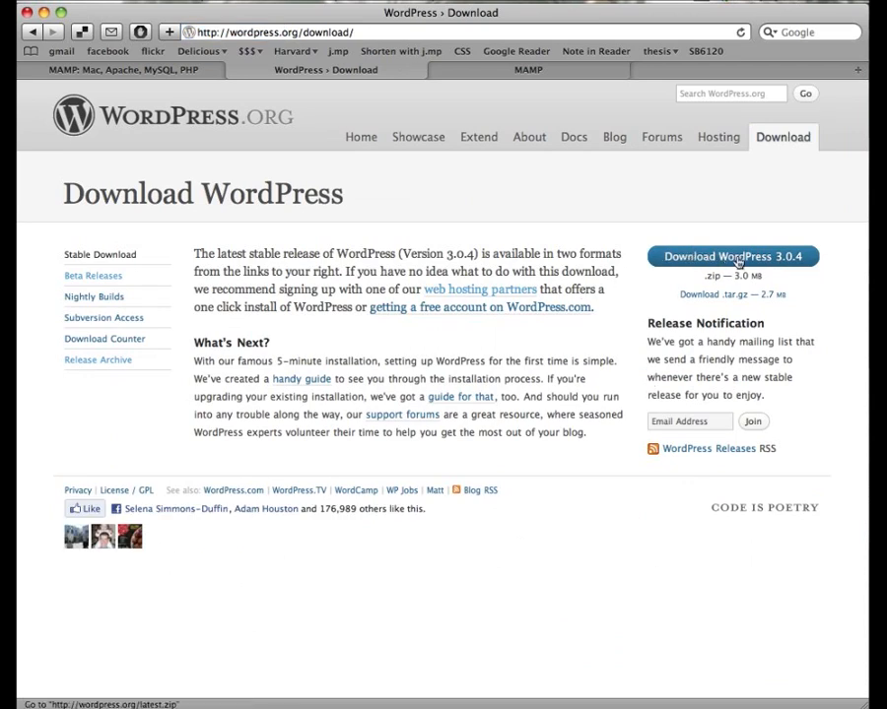
pyautogui.moveTo(794, 284)
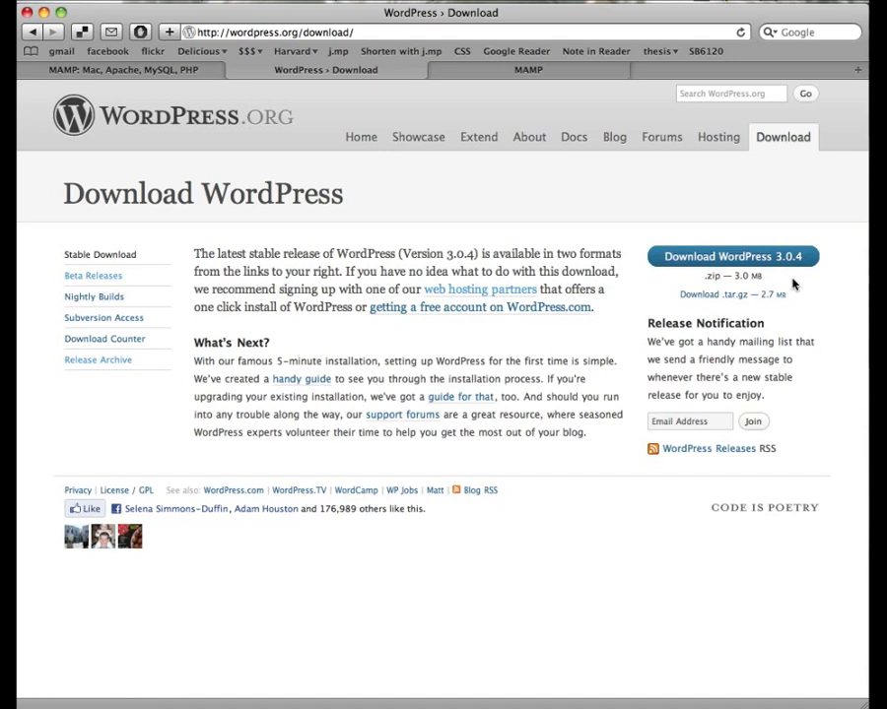
pyautogui.moveTo(851, 356)
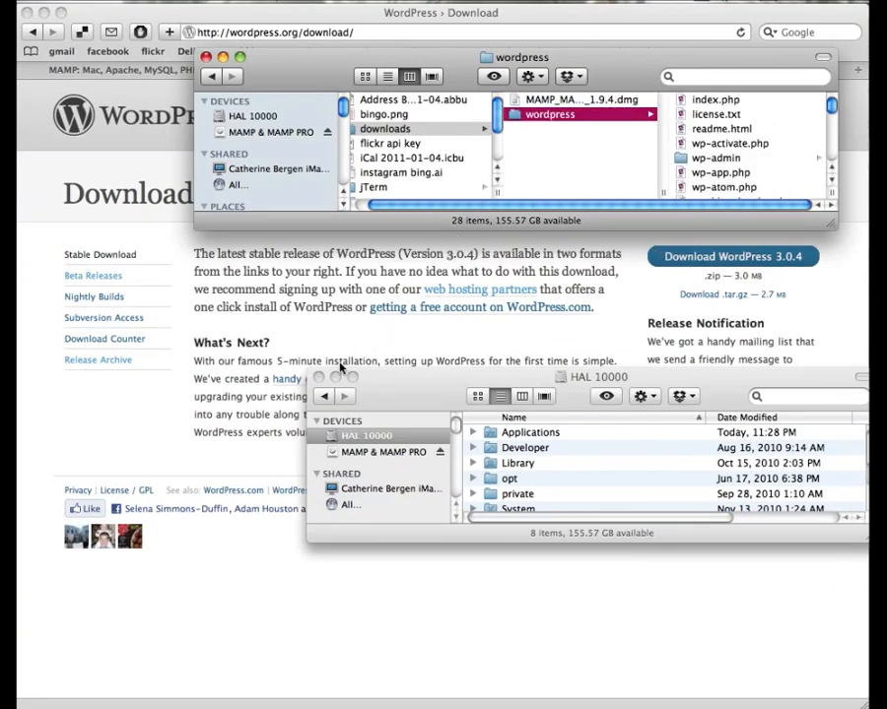
# Rename the downloaded wordpress folder to jTerm and move it into Documents/localhost
pyautogui.click(313, 395)
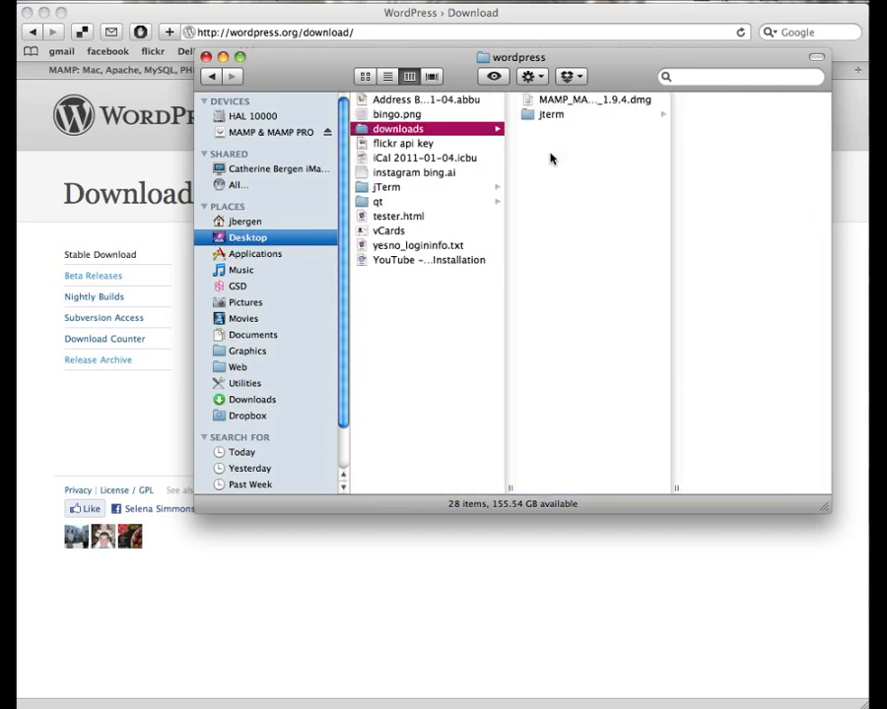
pyautogui.click(398, 128)
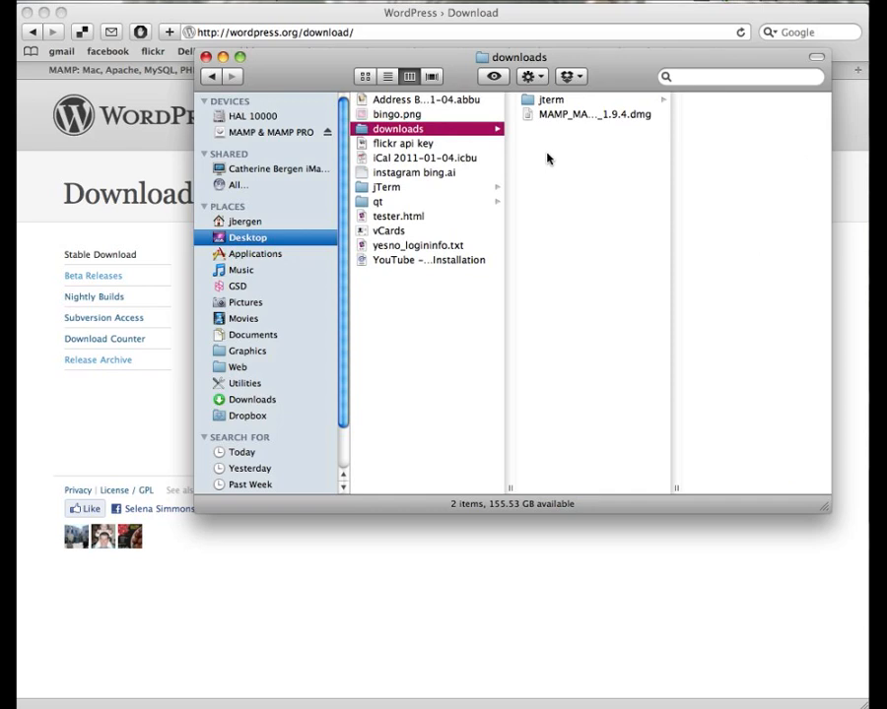
pyautogui.press('F3')
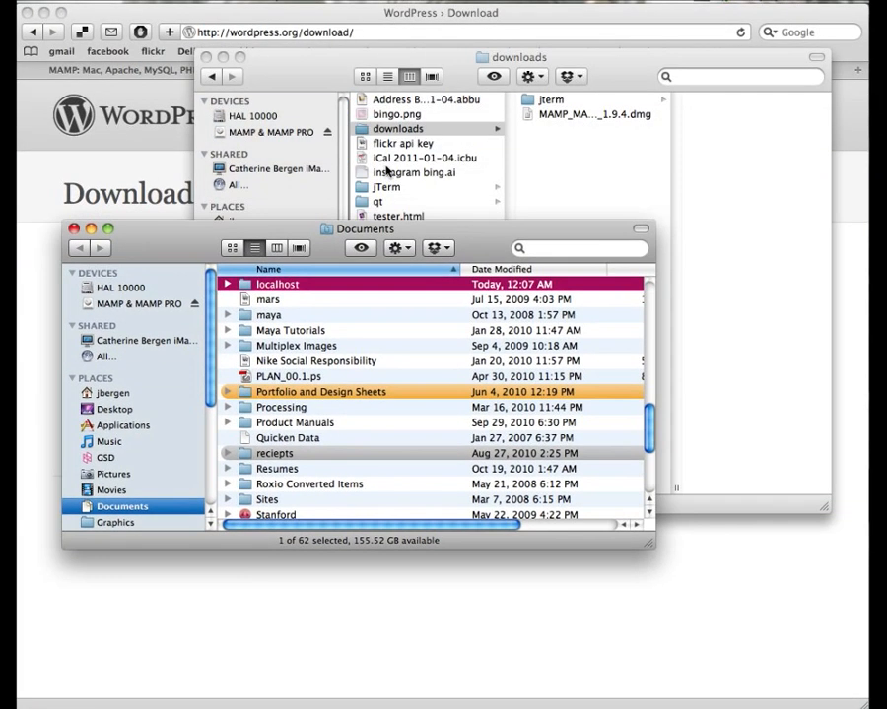
pyautogui.moveTo(364, 229); pyautogui.dragTo(378, 355)
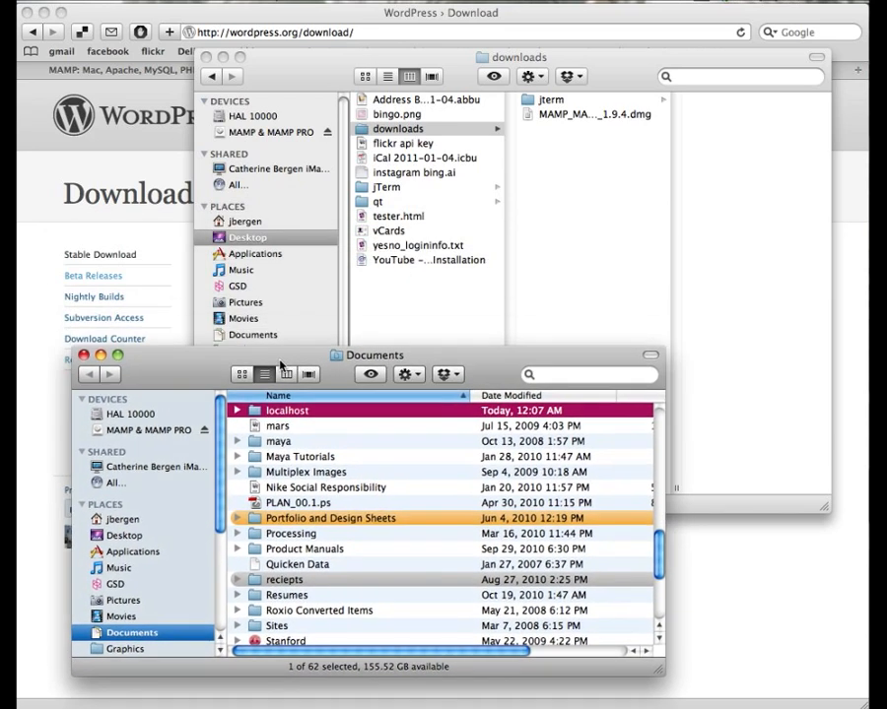
pyautogui.doubleClick(288, 410)
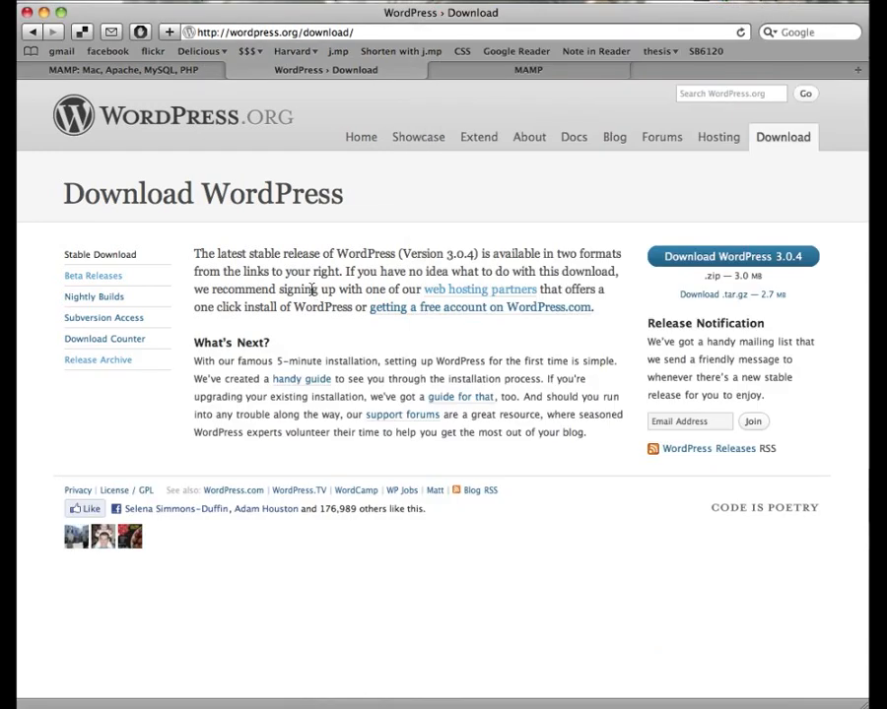
pyautogui.moveTo(469, 71)
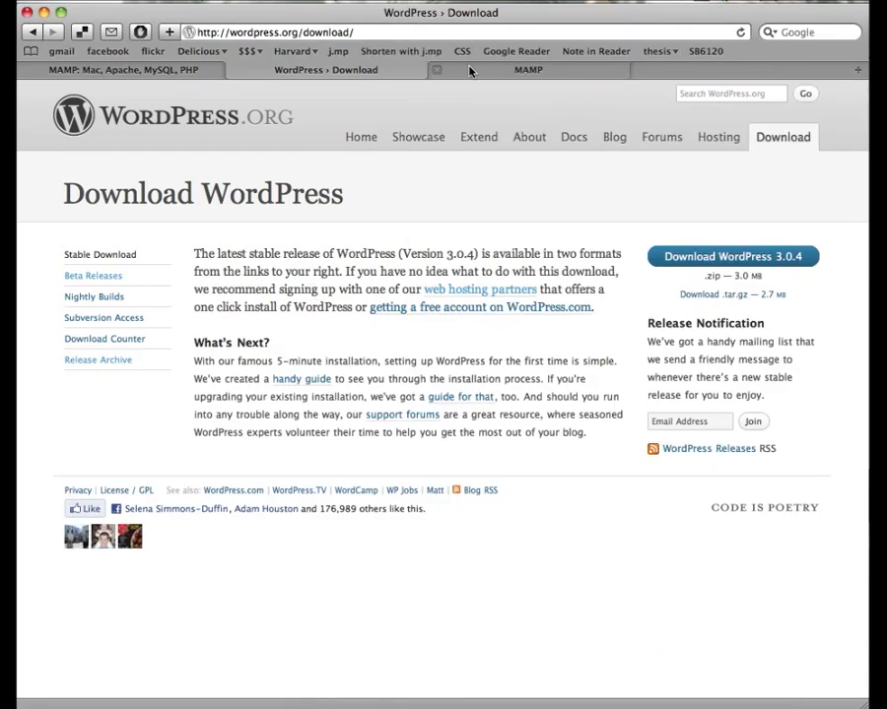
# Open a new Safari tab with localhost:8888 as the address
pyautogui.click(528, 69)
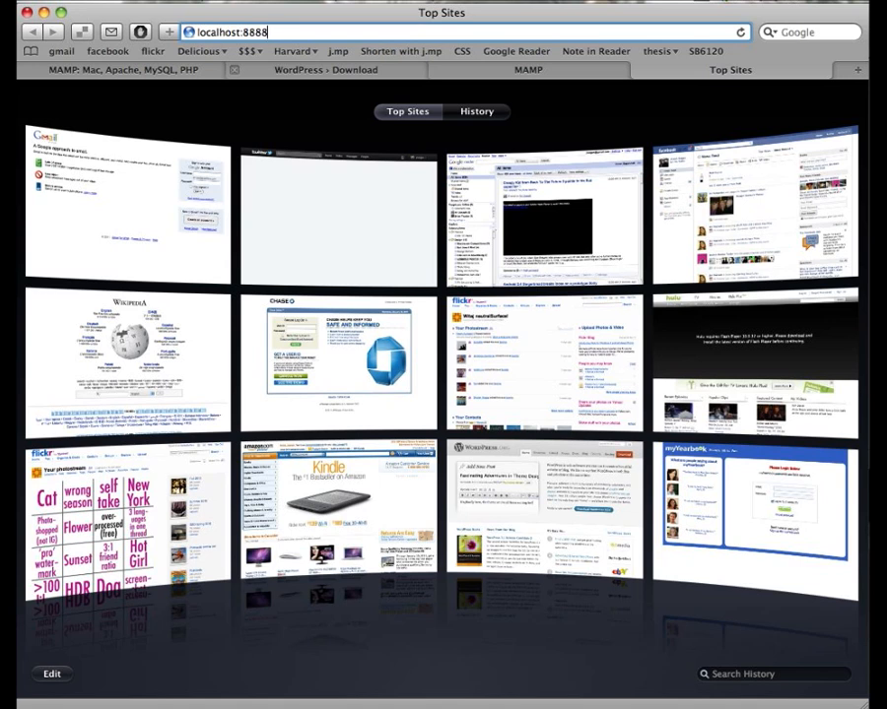
# Load localhost:8888 and follow the jterm/ link to WordPress's missing wp-config.php notice
pyautogui.press('Return')
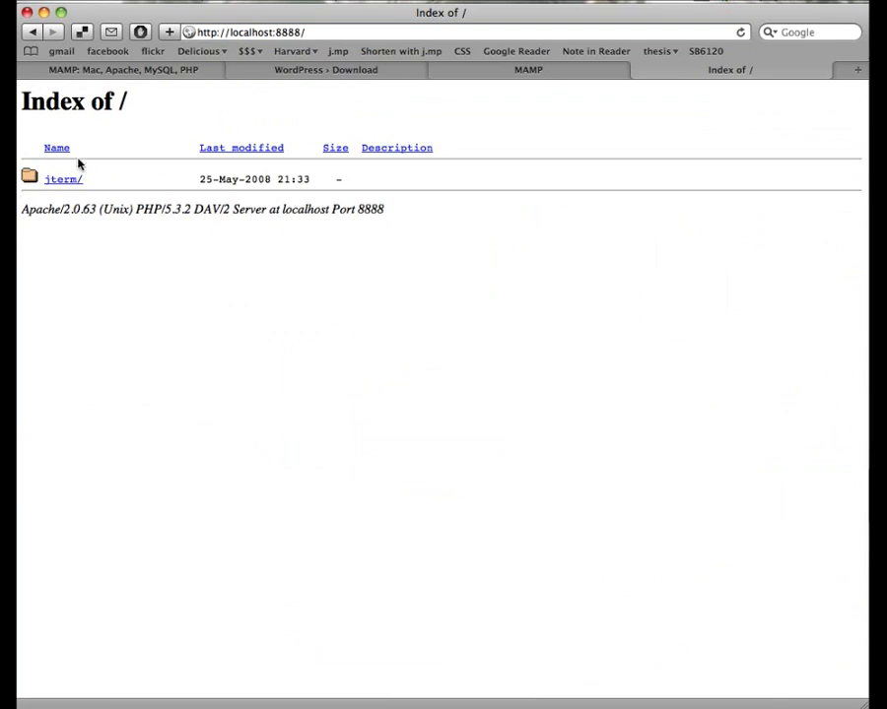
pyautogui.moveTo(408, 185)
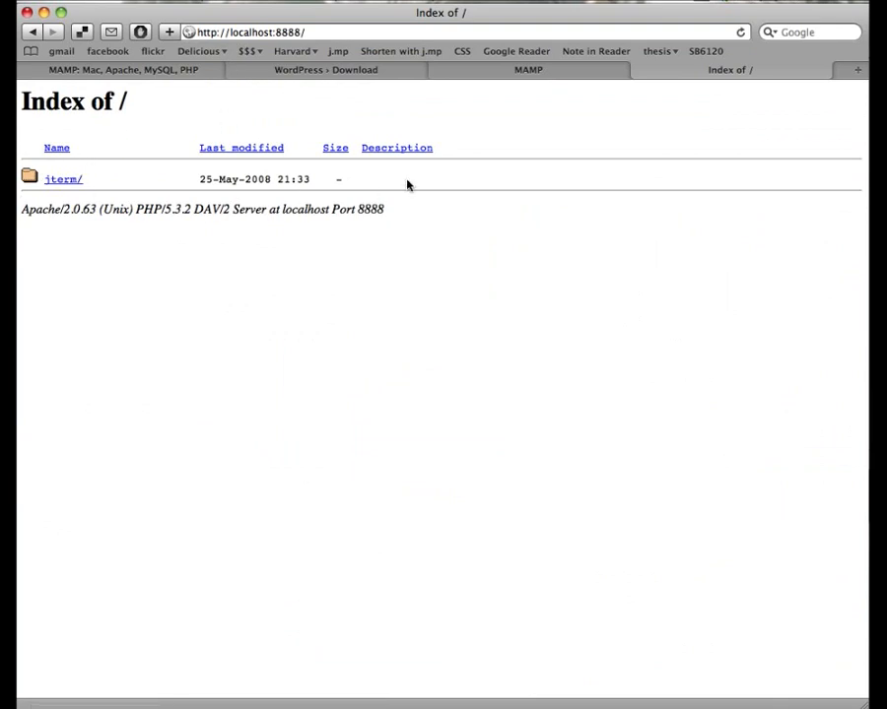
pyautogui.moveTo(63, 201)
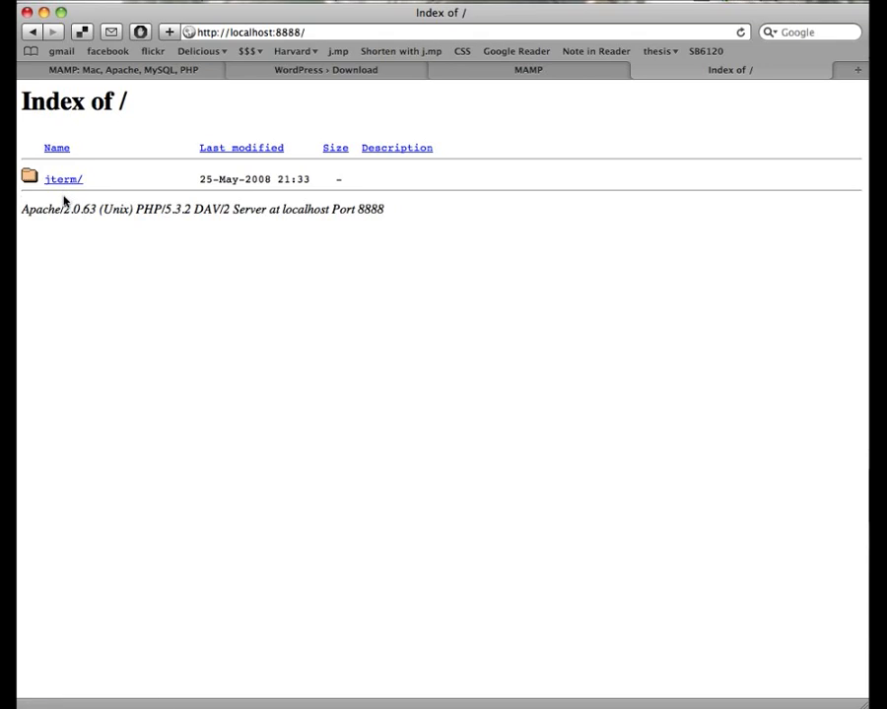
pyautogui.moveTo(63, 207)
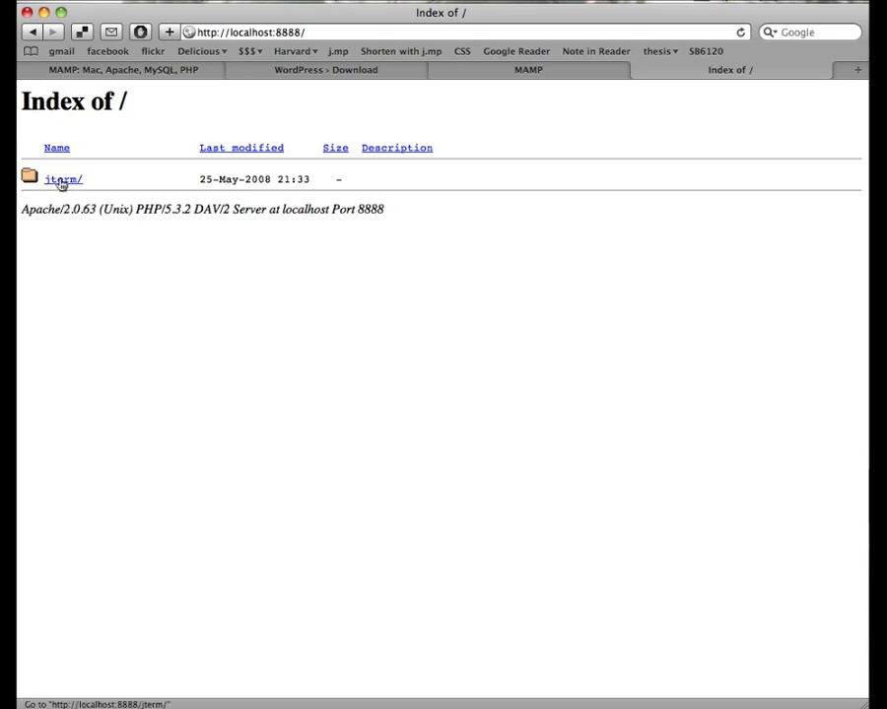
pyautogui.moveTo(59, 189)
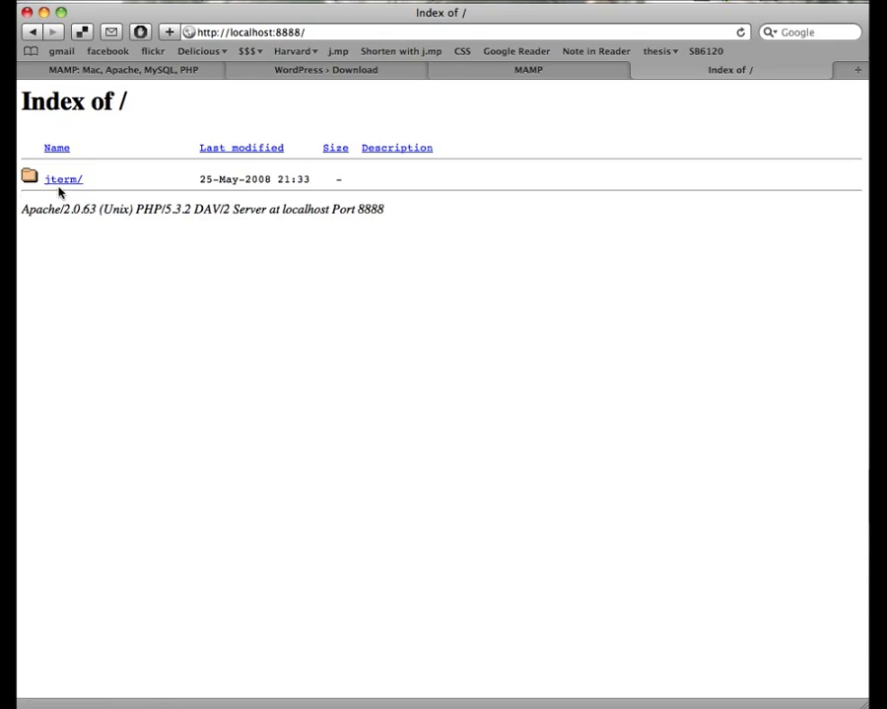
pyautogui.moveTo(63, 179)
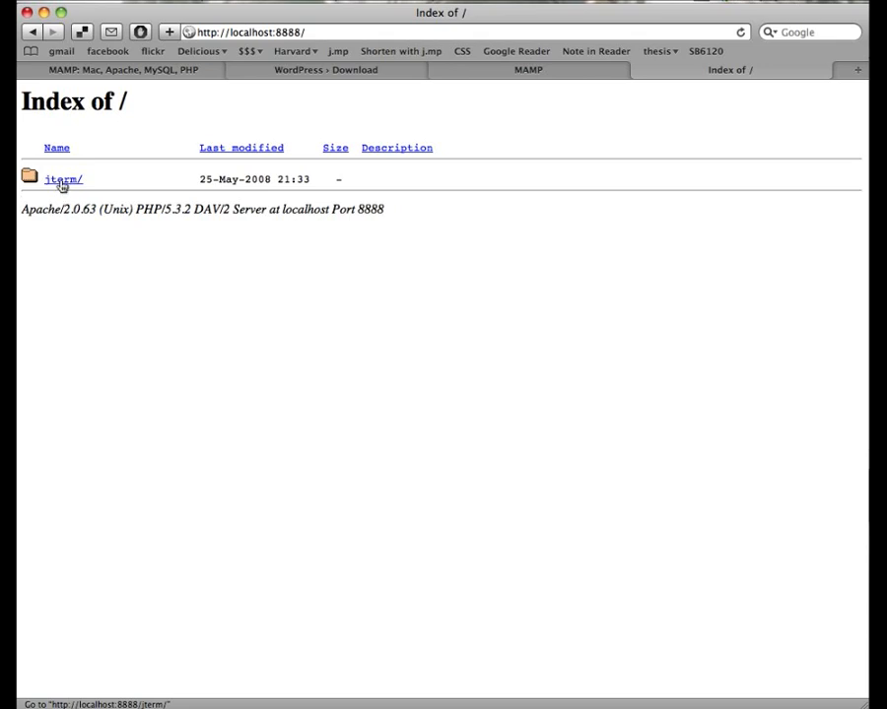
pyautogui.click(63, 179)
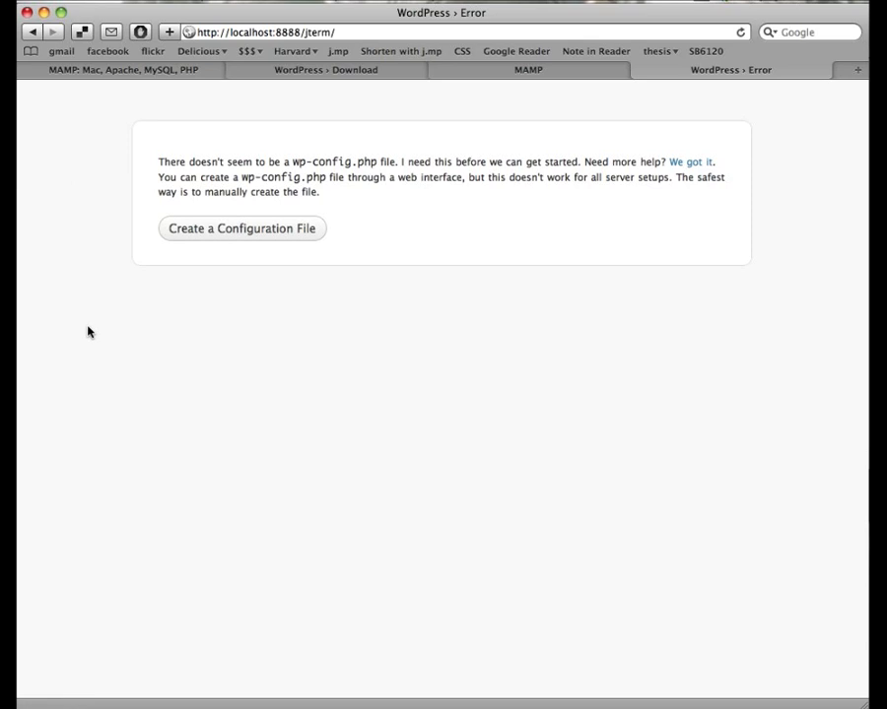
pyautogui.moveTo(193, 246)
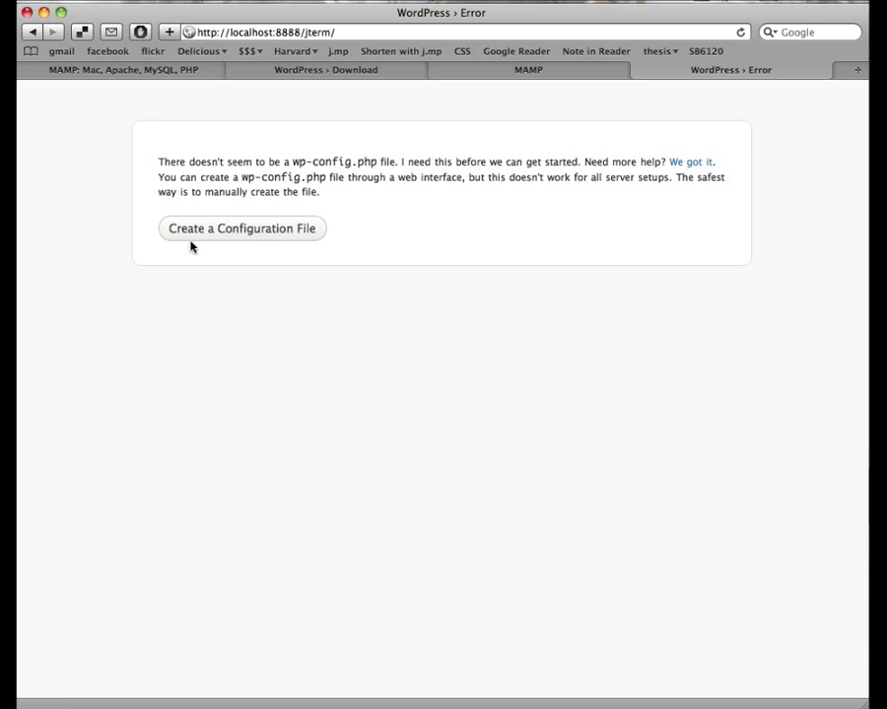
pyautogui.click(240, 229)
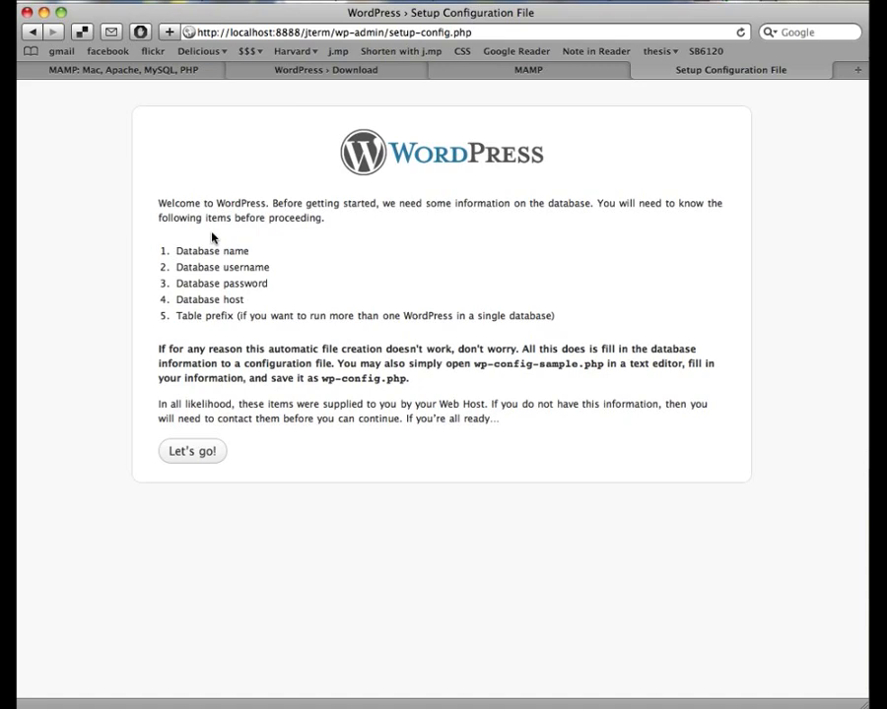
pyautogui.moveTo(207, 280)
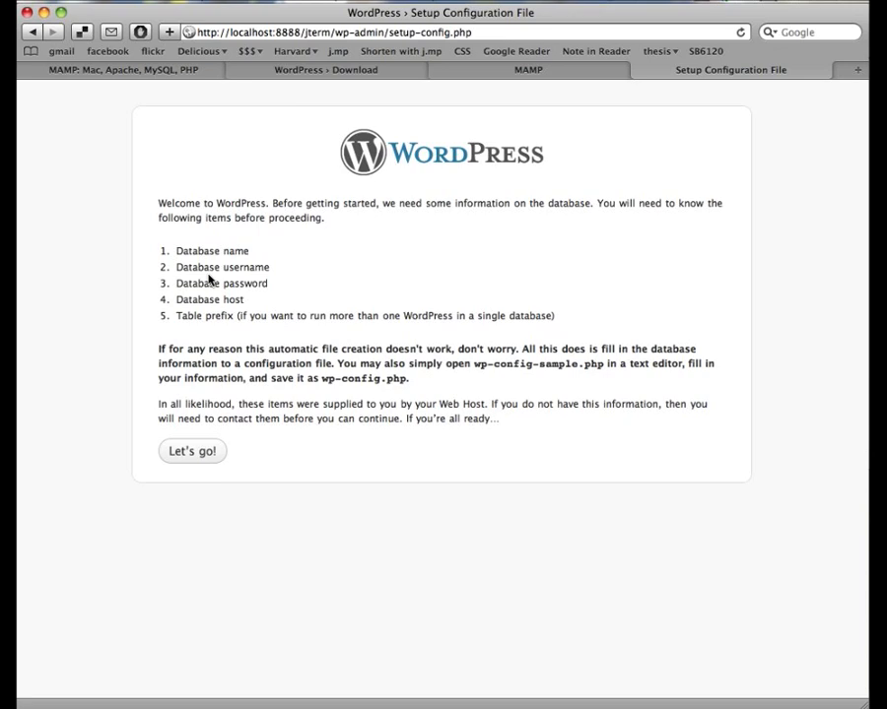
pyautogui.moveTo(193, 449)
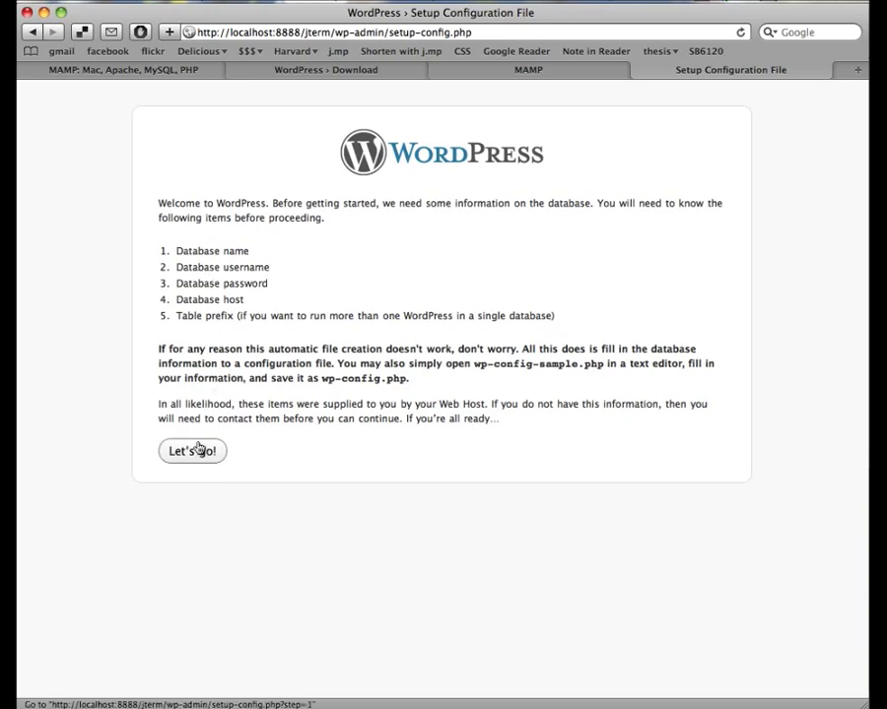
pyautogui.click(193, 450)
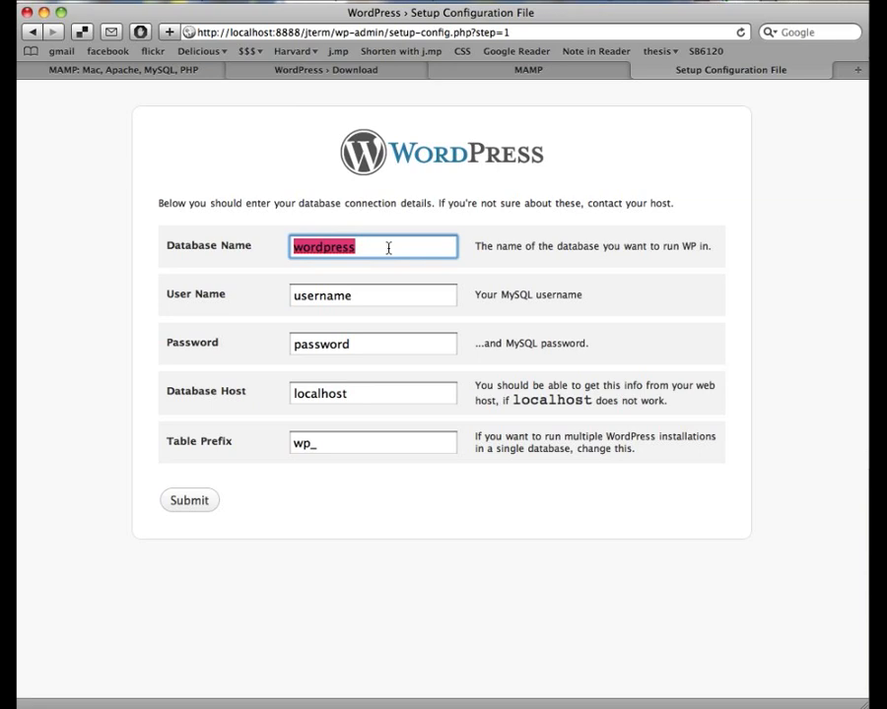
pyautogui.write('jterm')
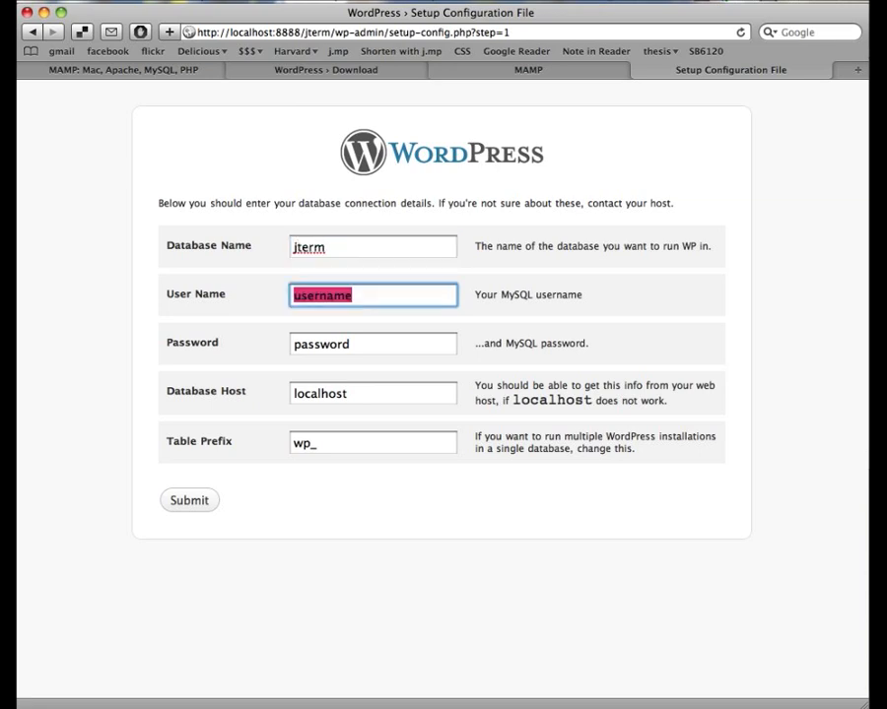
pyautogui.write('root')
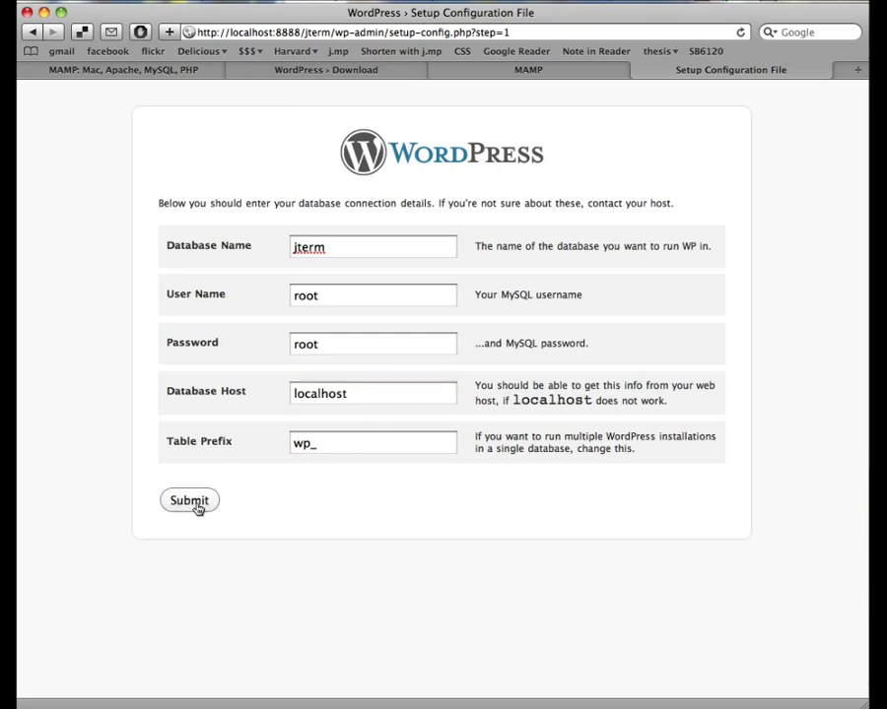
# Submit the database settings and run the WordPress install
pyautogui.click(189, 501)
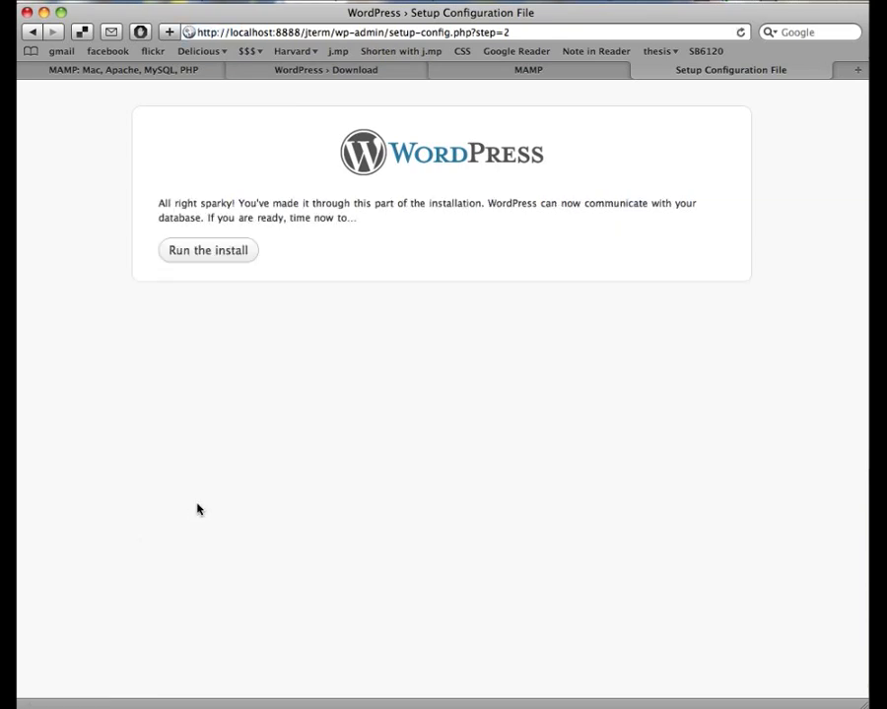
pyautogui.moveTo(232, 264)
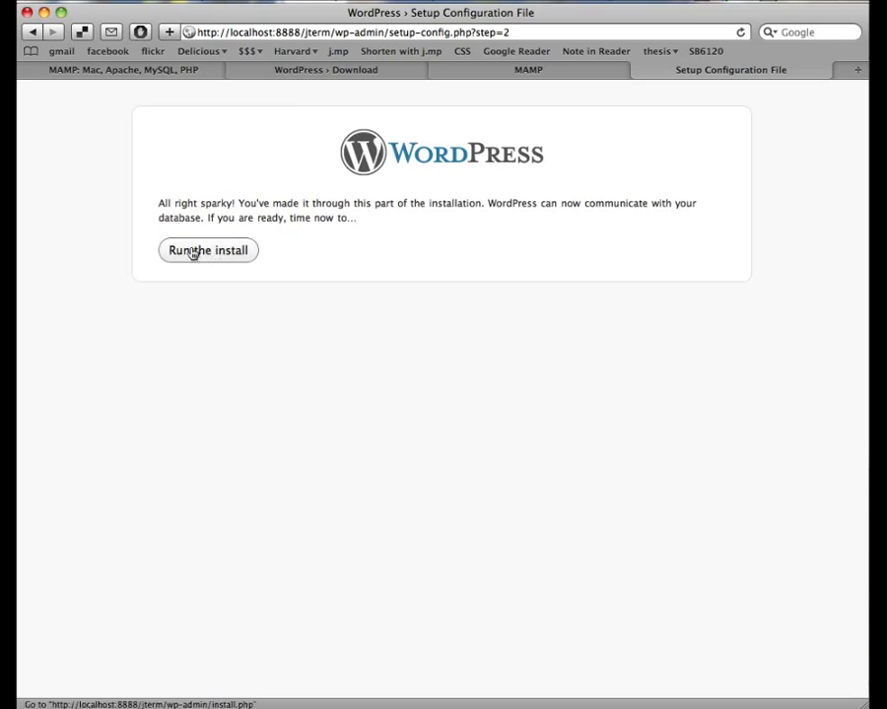
pyautogui.click(207, 248)
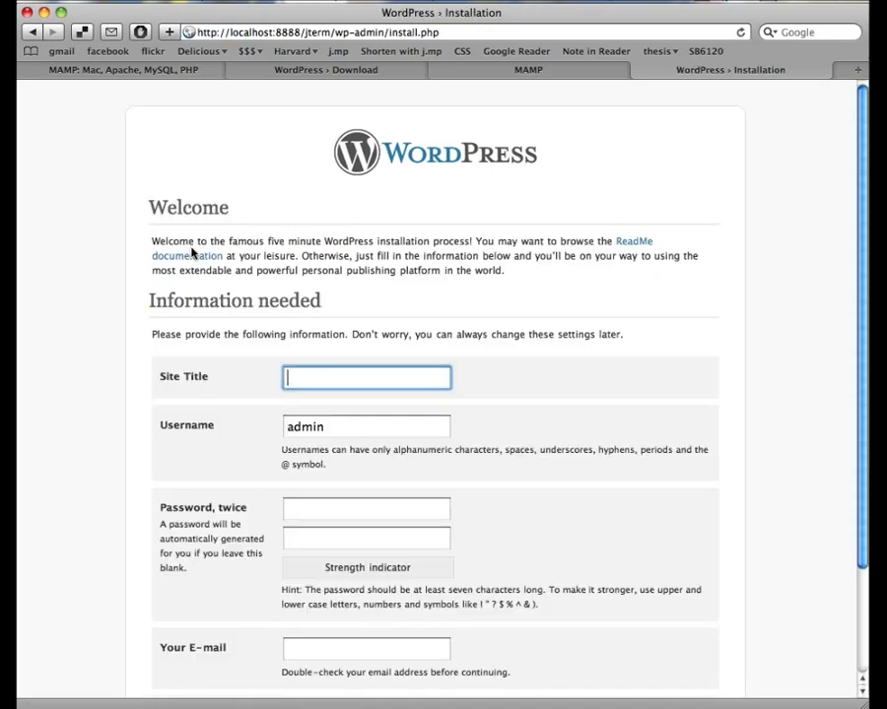
pyautogui.moveTo(555, 199)
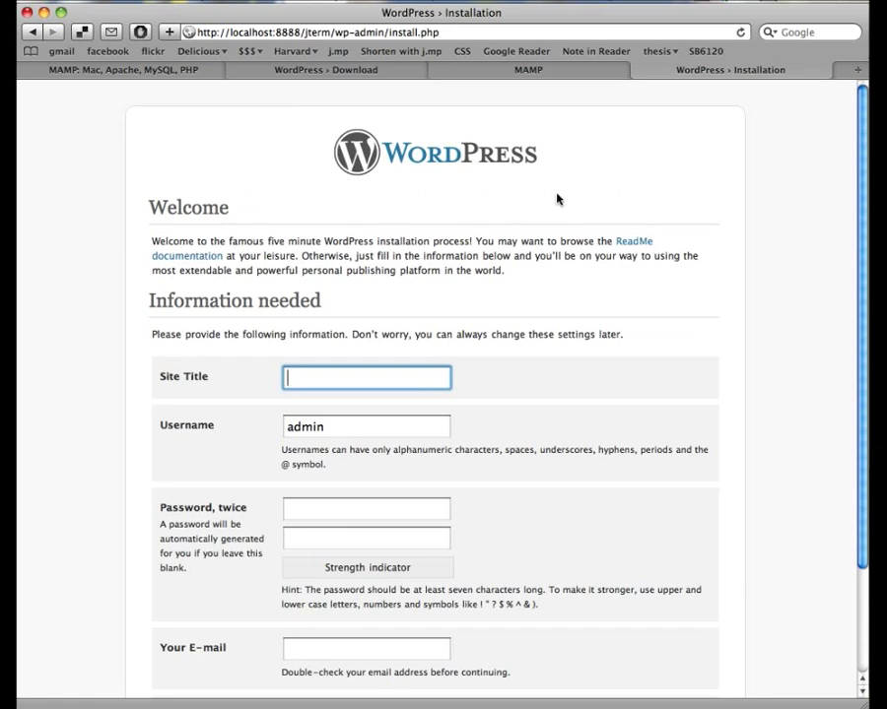
pyautogui.scroll(-3)
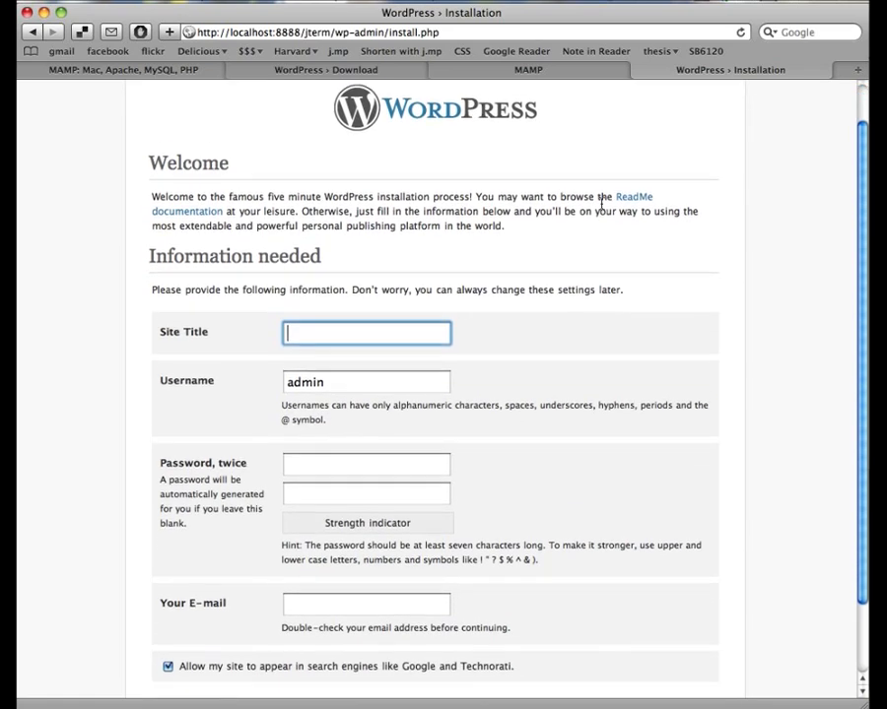
pyautogui.scroll(-3)
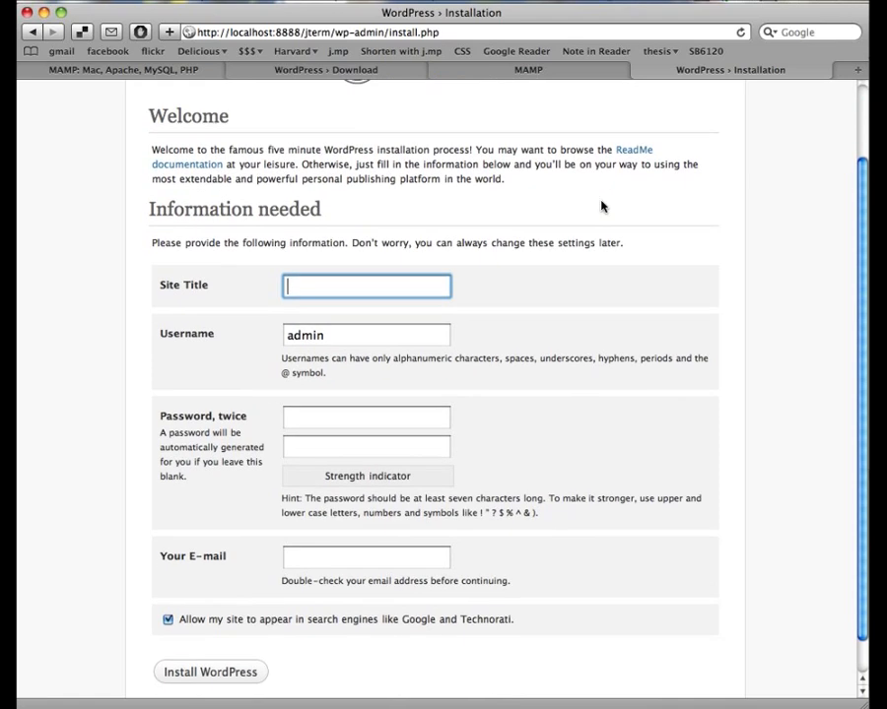
pyautogui.write('jT')
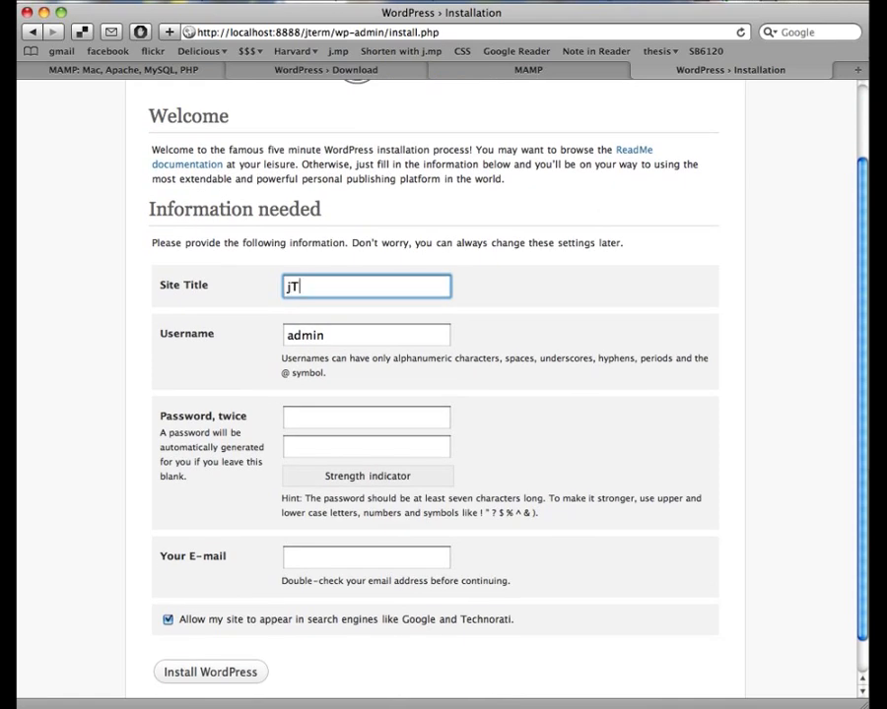
pyautogui.write('erm')
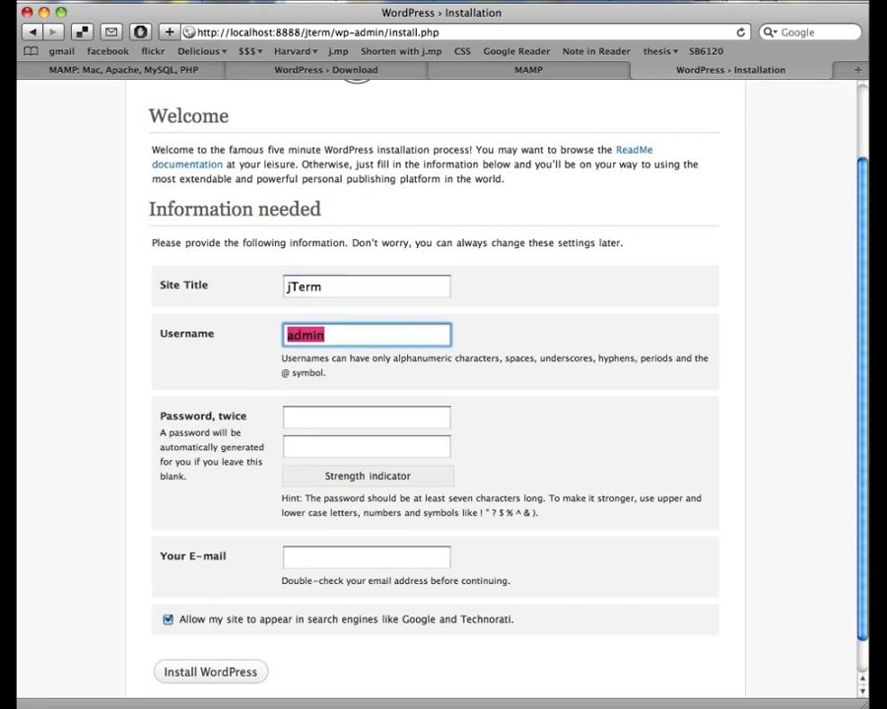
pyautogui.write('jbergen')
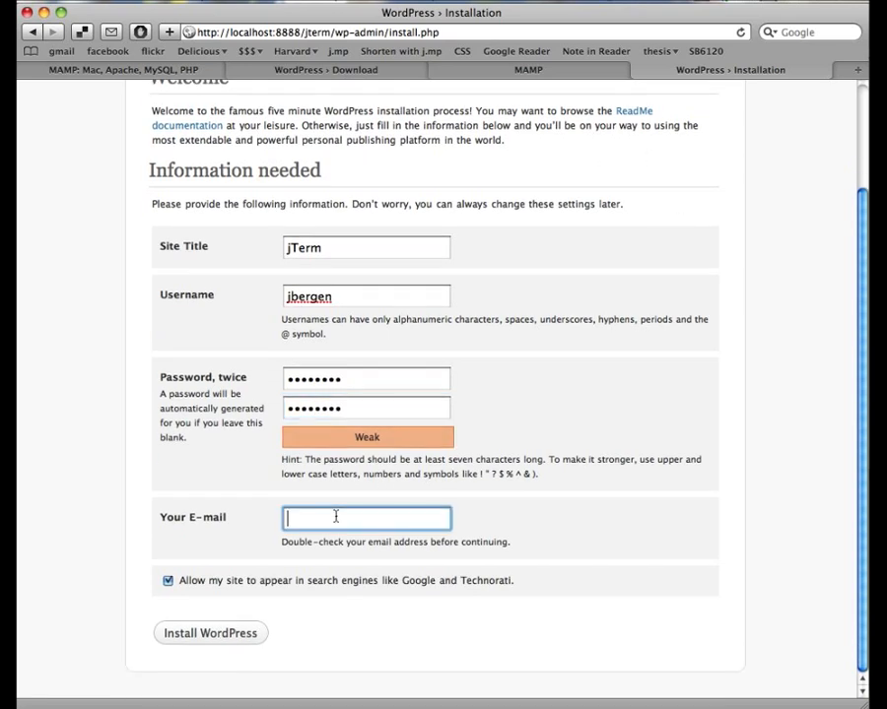
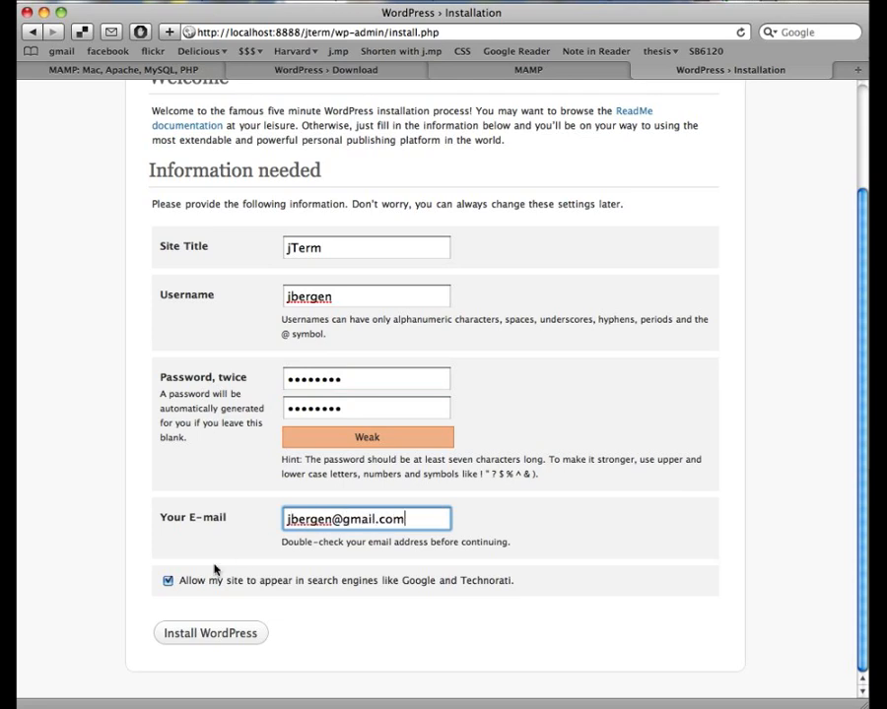
pyautogui.moveTo(207, 583)
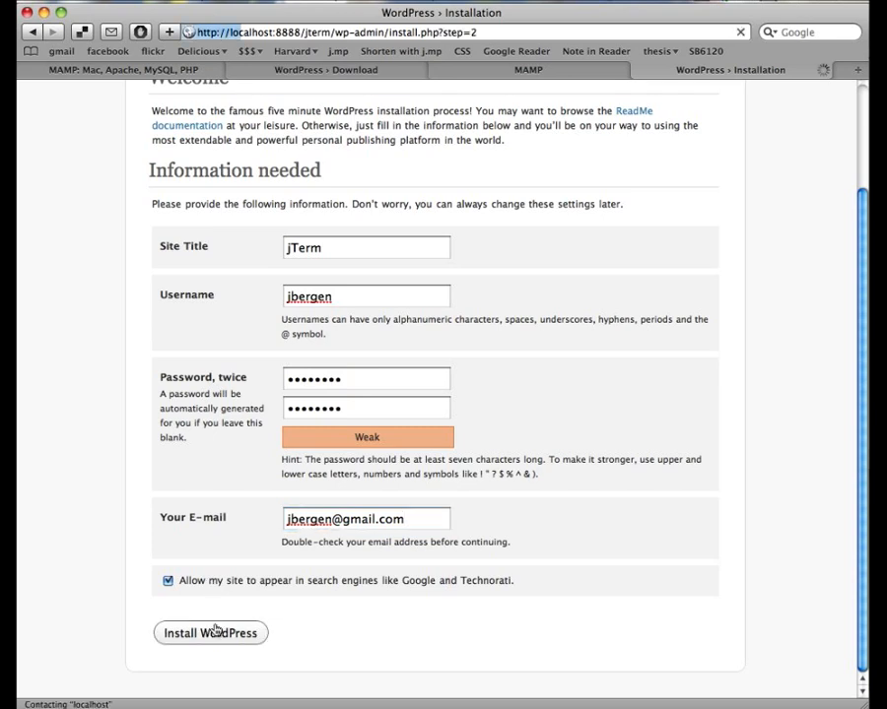
pyautogui.click(209, 632)
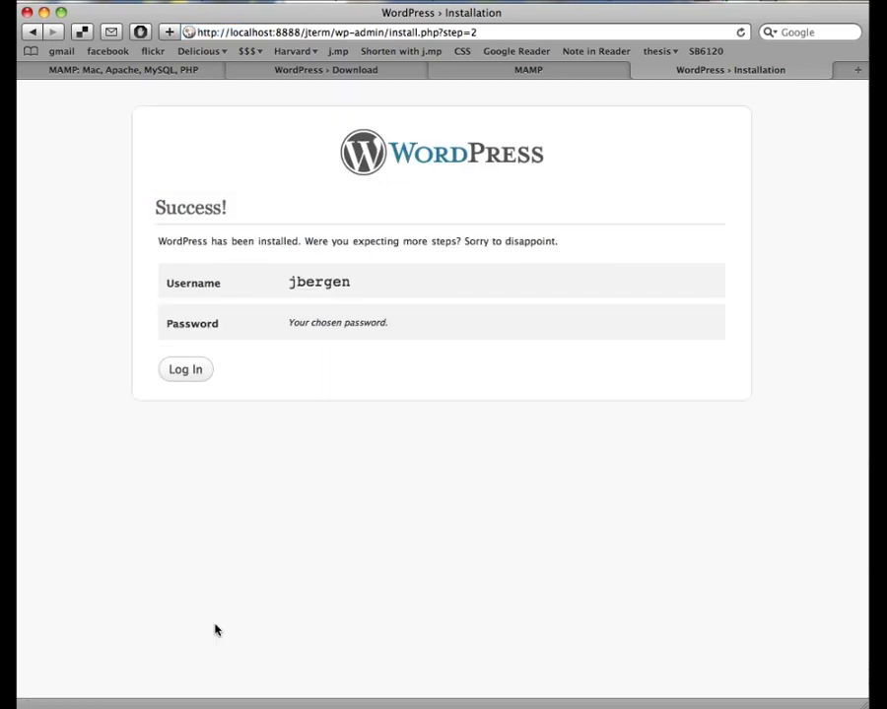
pyautogui.moveTo(197, 402)
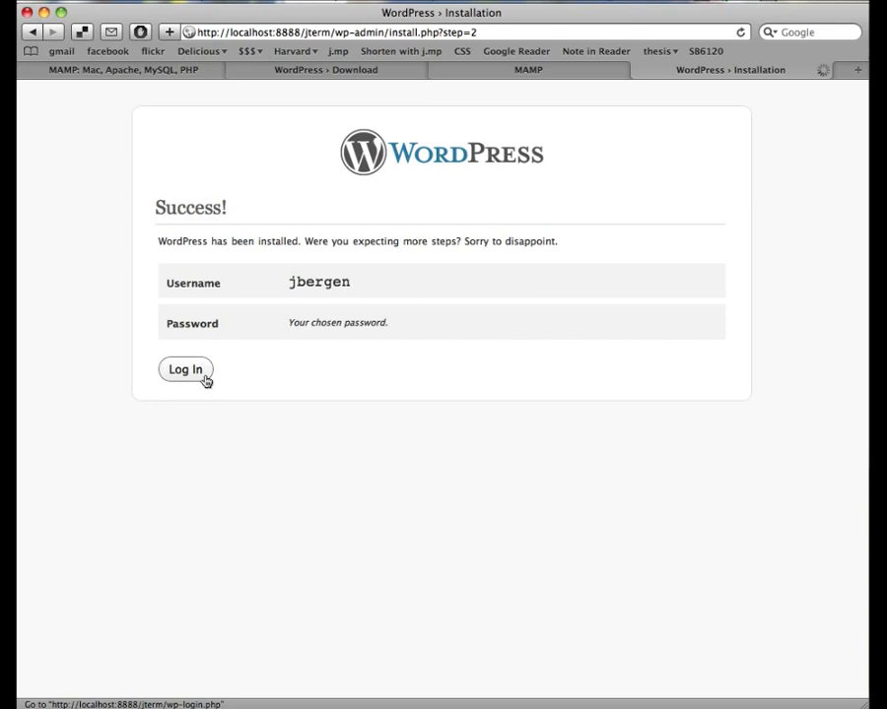
pyautogui.click(185, 368)
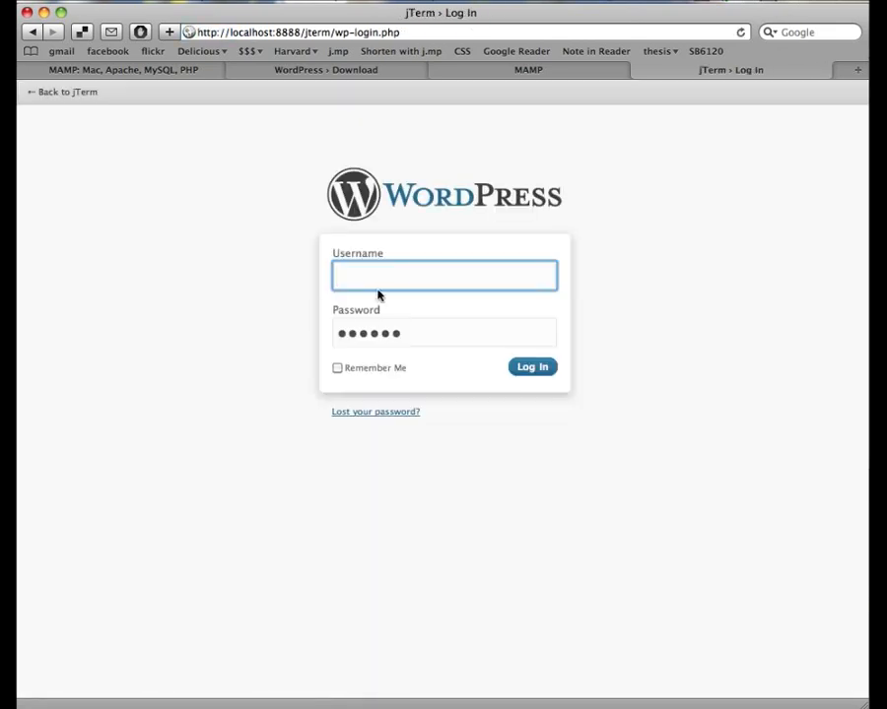
pyautogui.write('jbergen')
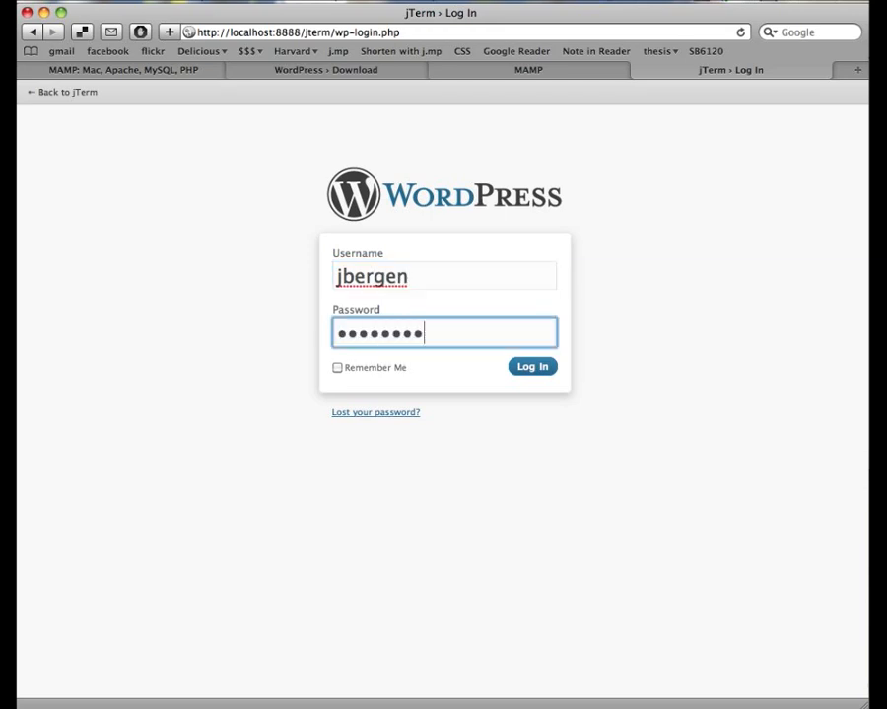
pyautogui.click(532, 367)
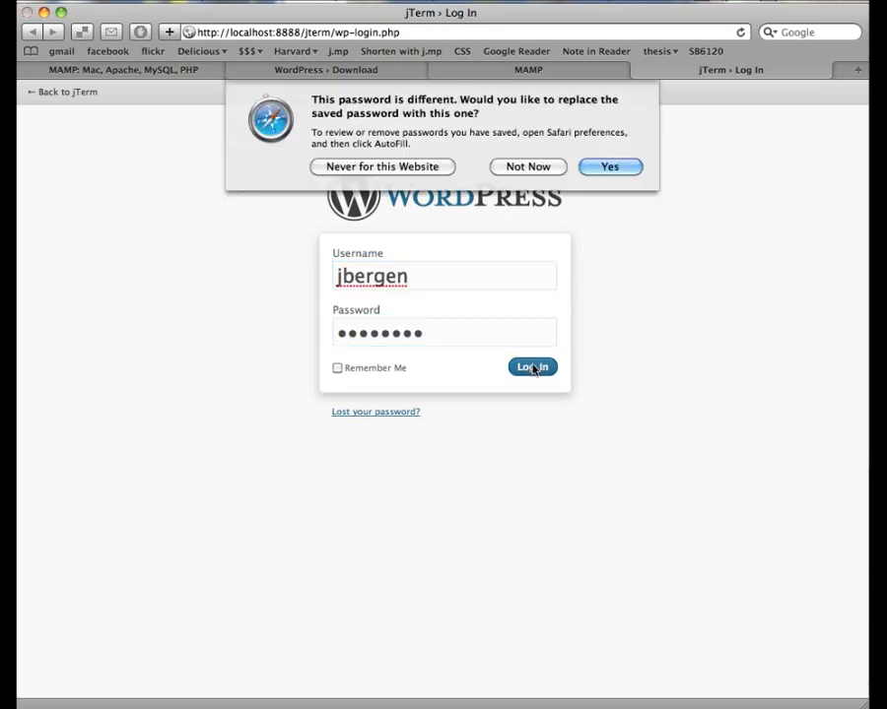
pyautogui.moveTo(475, 166)
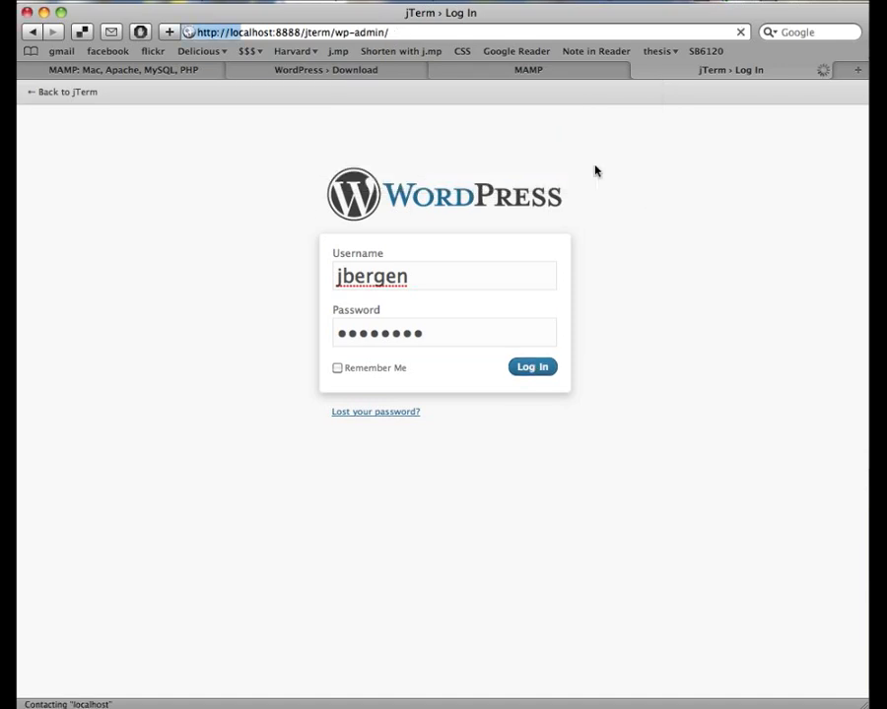
# Land on the jTerm WordPress 3.0.4 Dashboard after signing in
pyautogui.click(532, 366)
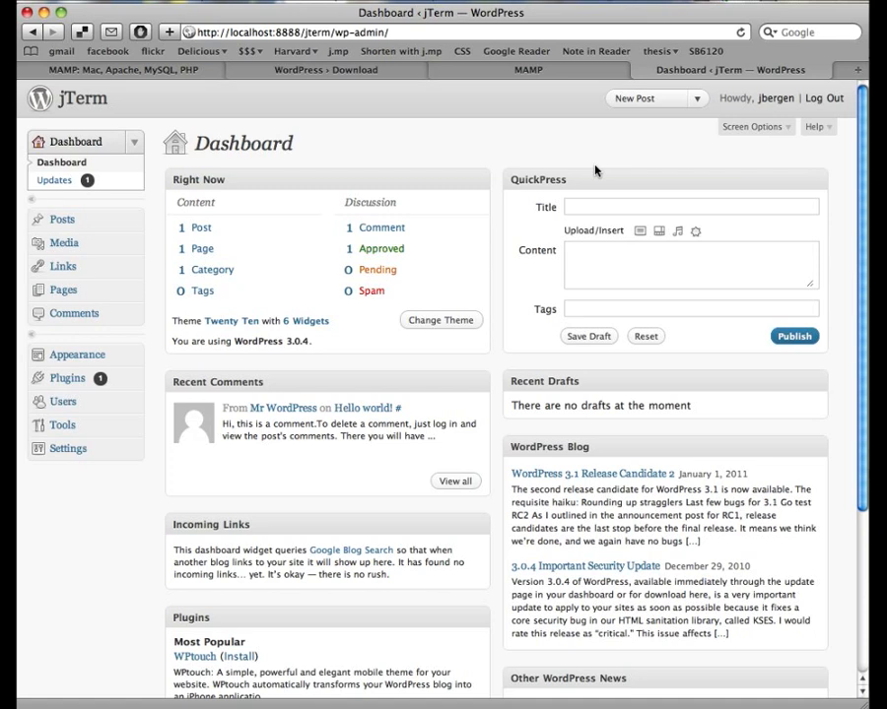
pyautogui.moveTo(77, 103)
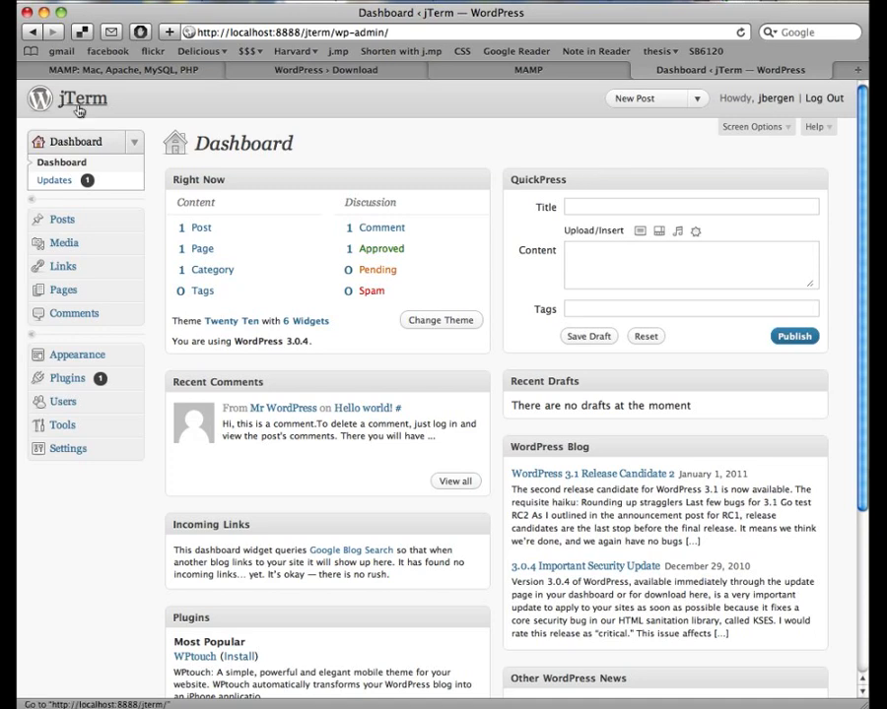
# Visit the public jTerm front page showing the Hello world! post
pyautogui.click(67, 99)
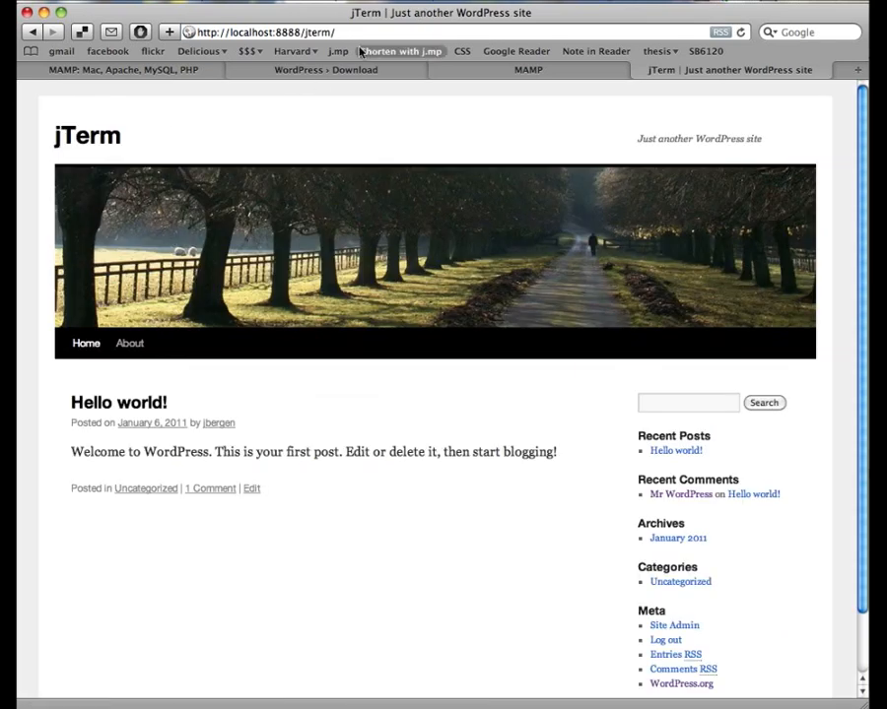
pyautogui.moveTo(276, 32)
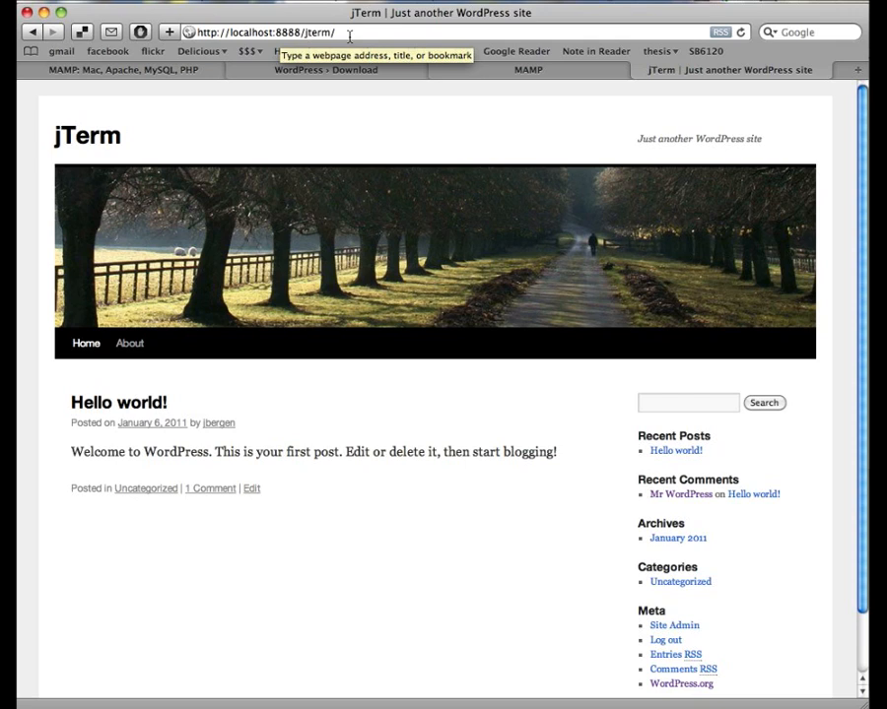
pyautogui.moveTo(394, 532)
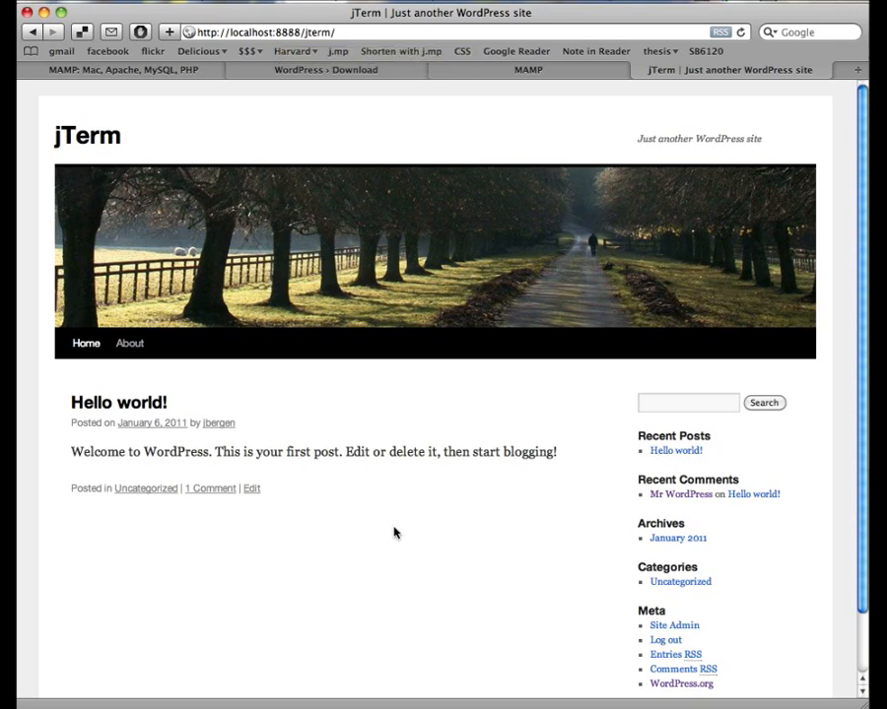